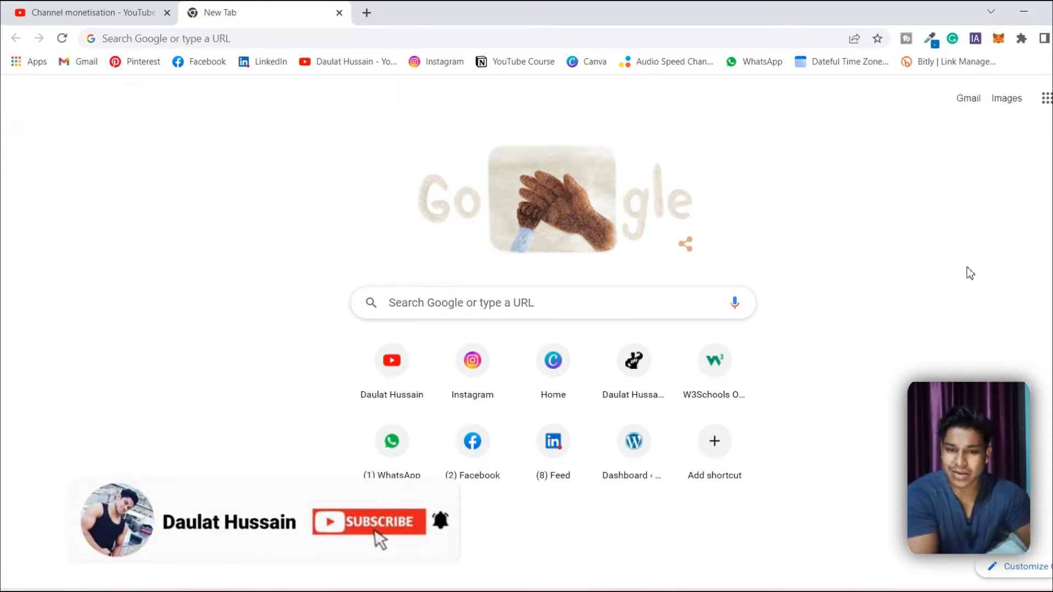
- Open DevTools on the New Tab page via the context menu and F12
{"action": "left_click", "coordinate": [369, 522]}
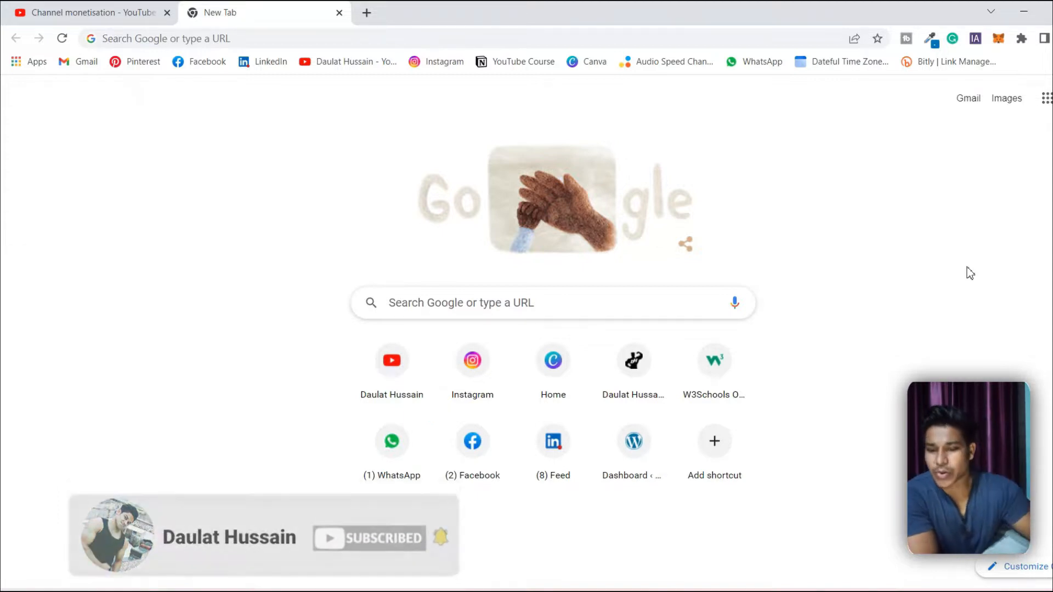
{"action": "mouse_move", "coordinate": [275, 233]}
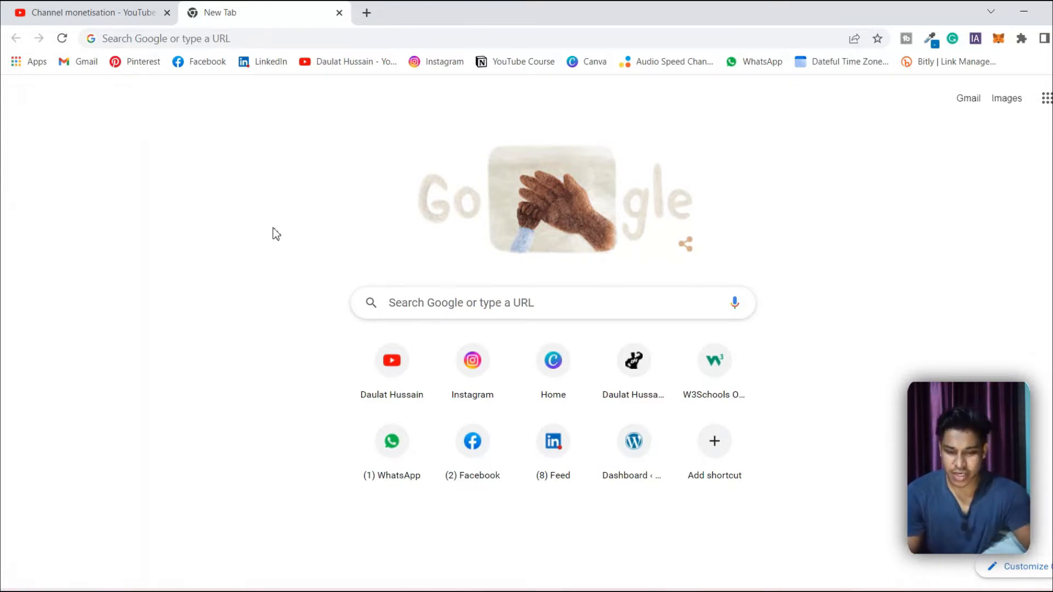
{"action": "key", "text": "f12"}
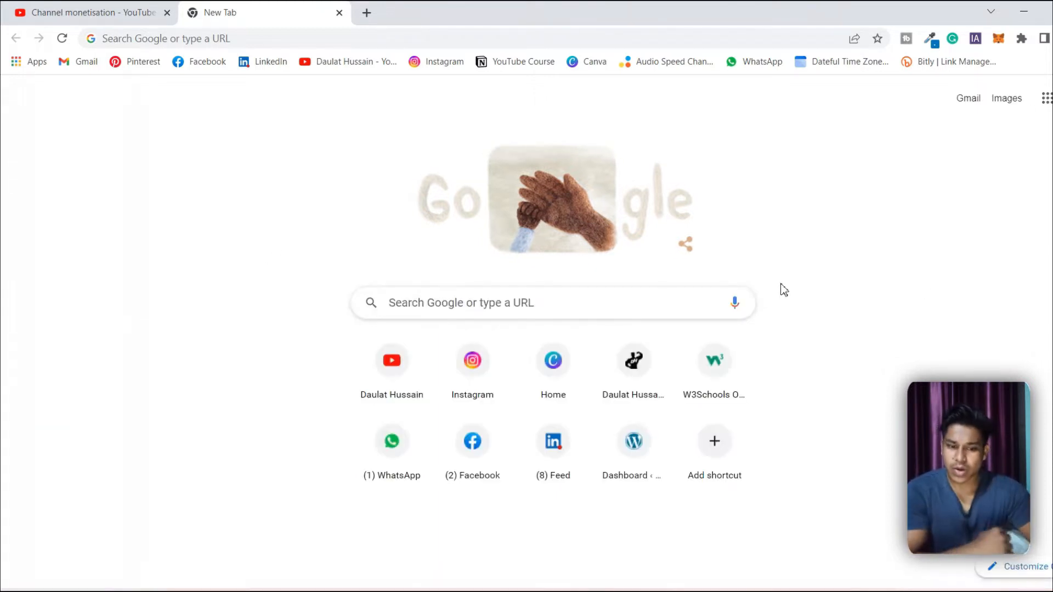
{"action": "right_click", "coordinate": [783, 290]}
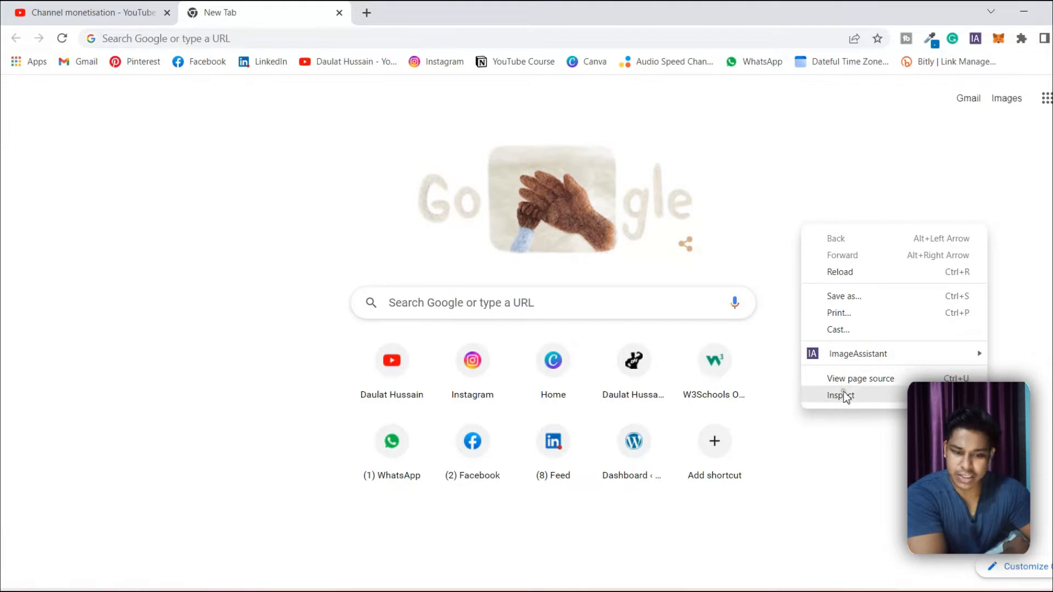
{"action": "left_click", "coordinate": [841, 396]}
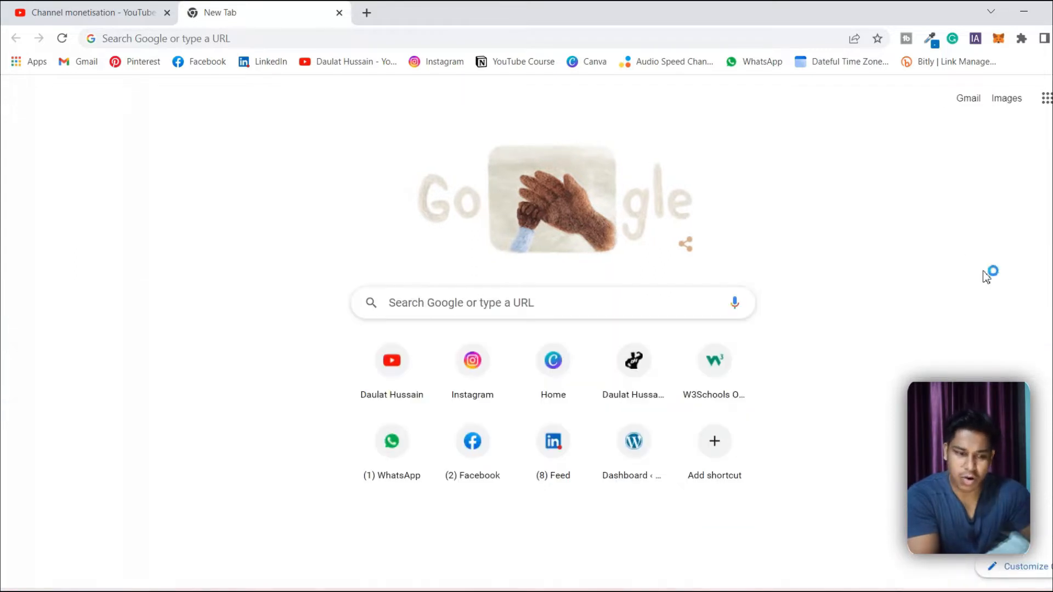
{"action": "mouse_move", "coordinate": [986, 275]}
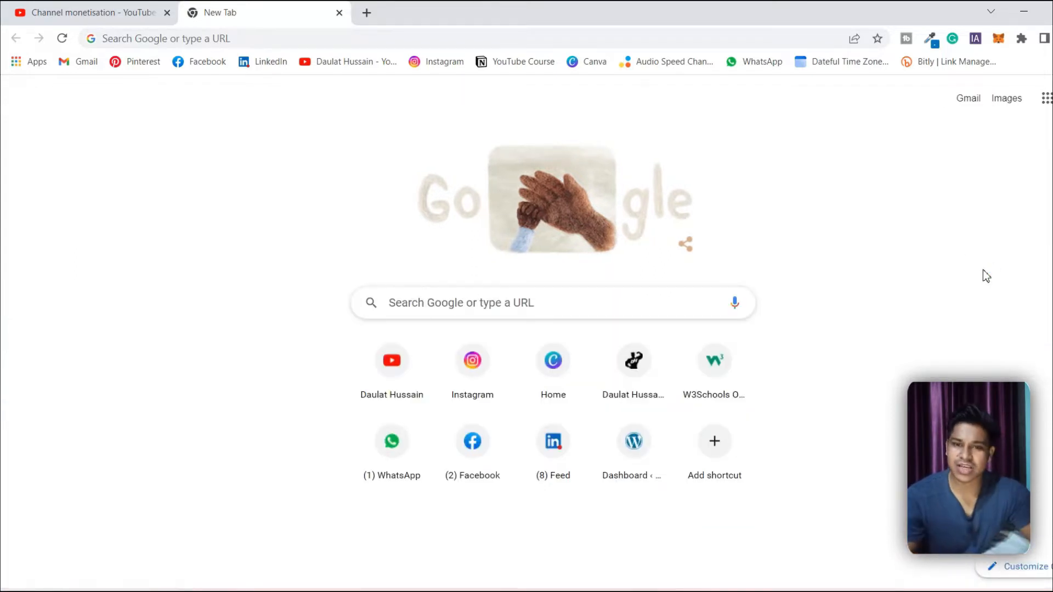
{"action": "mouse_move", "coordinate": [998, 229]}
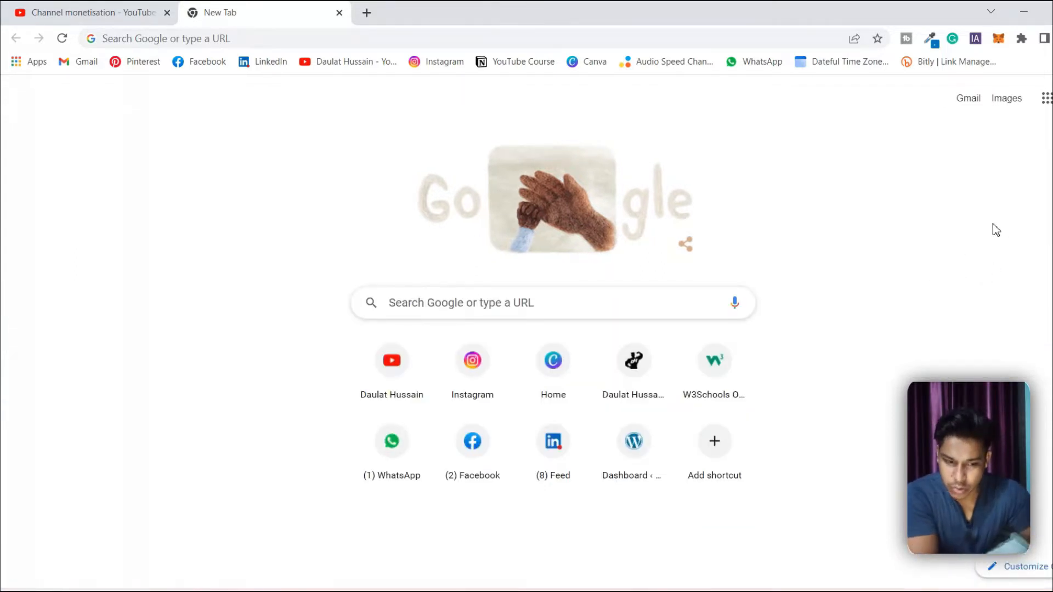
{"action": "key", "text": "F12"}
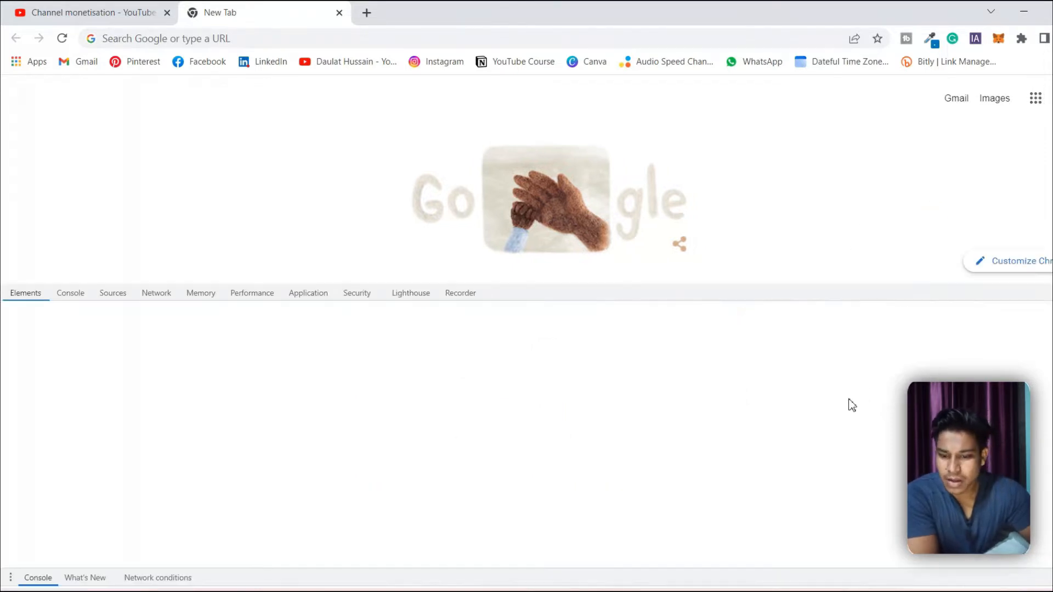
- Show the Elements DOM tree and inspect a div inside the Google bar header
{"action": "left_click", "coordinate": [67, 292]}
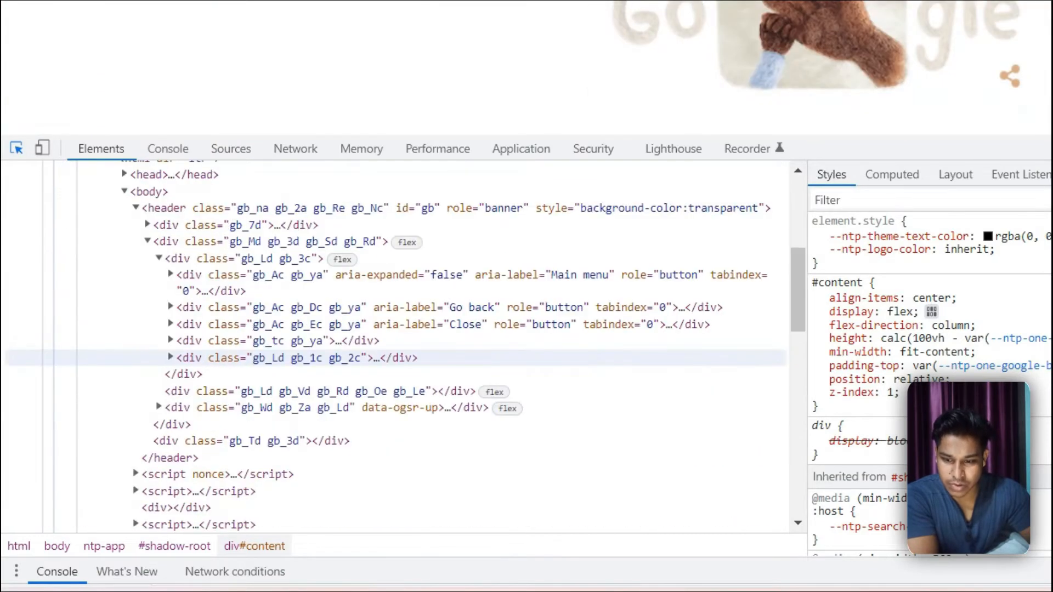
{"action": "left_click", "coordinate": [288, 357]}
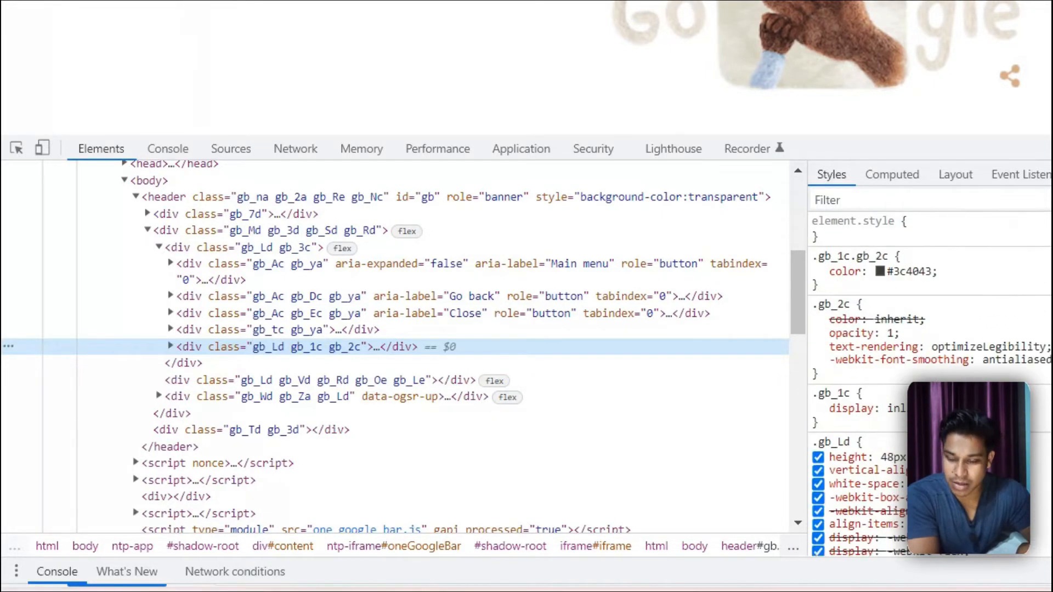
{"action": "mouse_move", "coordinate": [259, 287]}
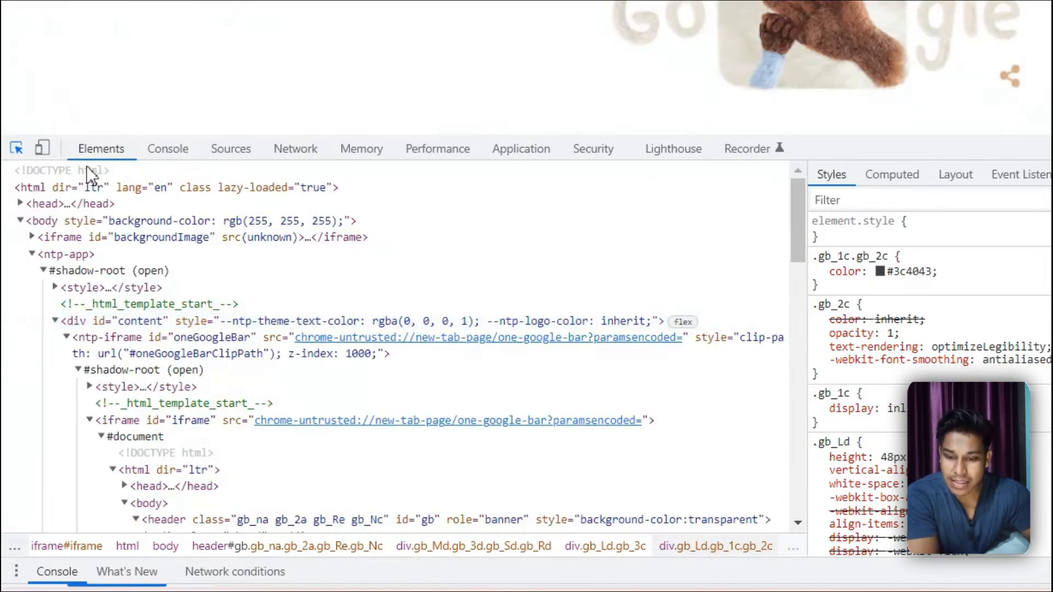
{"action": "mouse_move", "coordinate": [692, 184]}
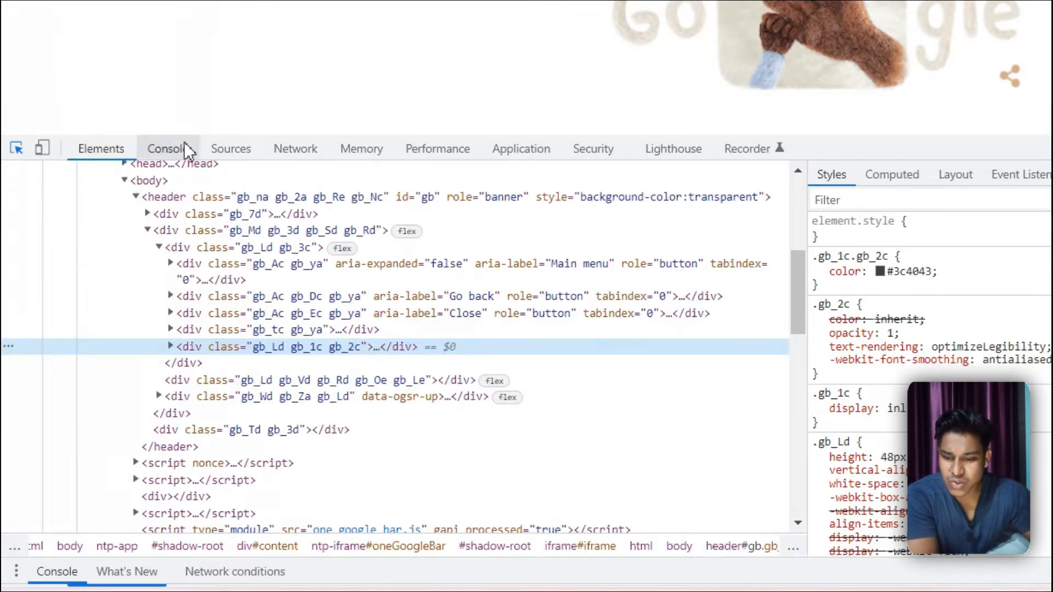
- Visit the Network, Performance, Lighthouse and Recorder panels, then return to the Console
{"action": "left_click", "coordinate": [295, 148]}
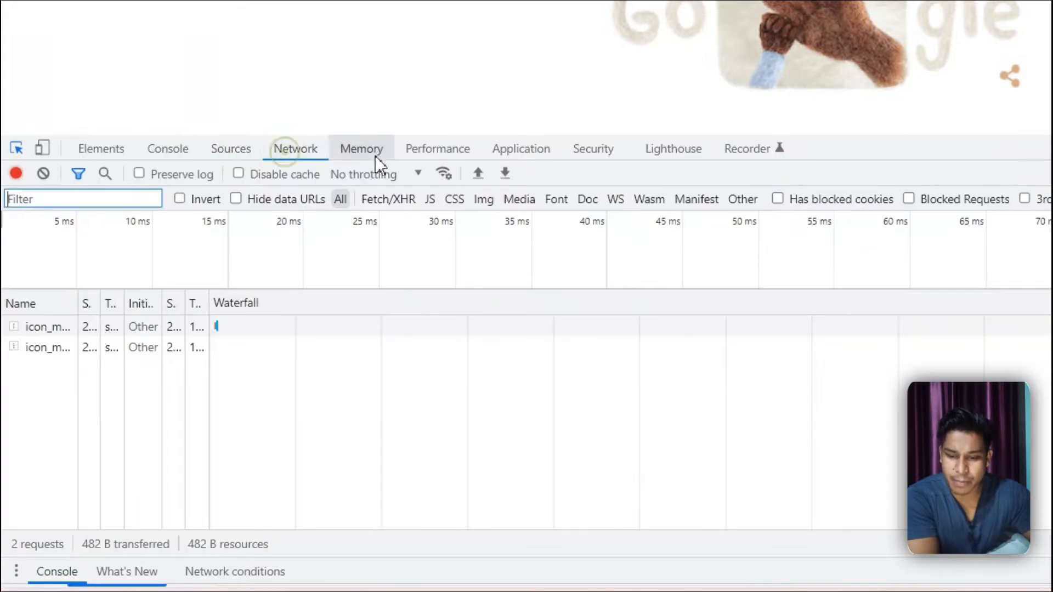
{"action": "left_click", "coordinate": [437, 148]}
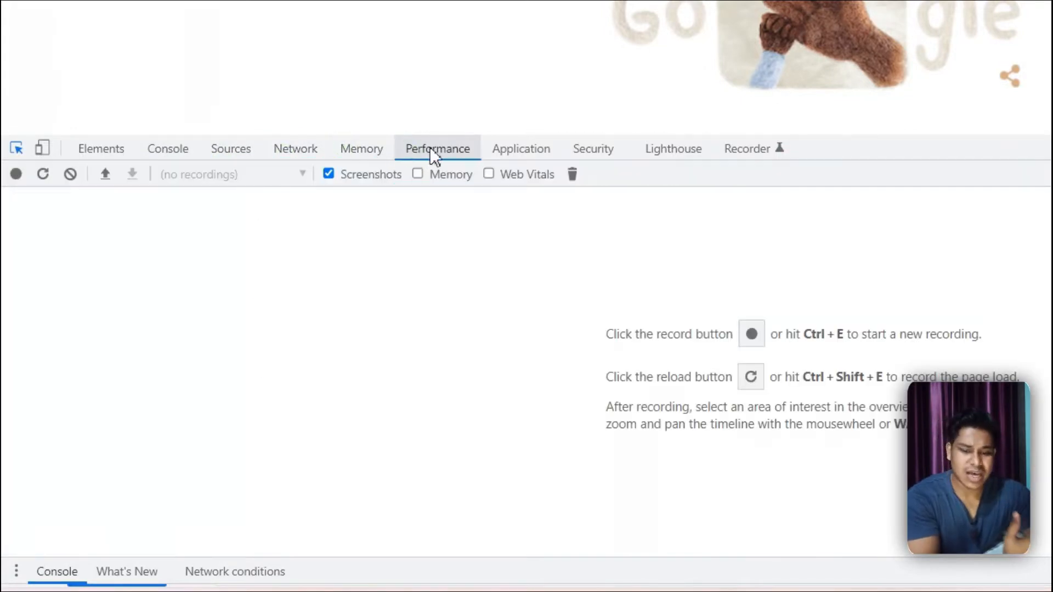
{"action": "left_click", "coordinate": [673, 148]}
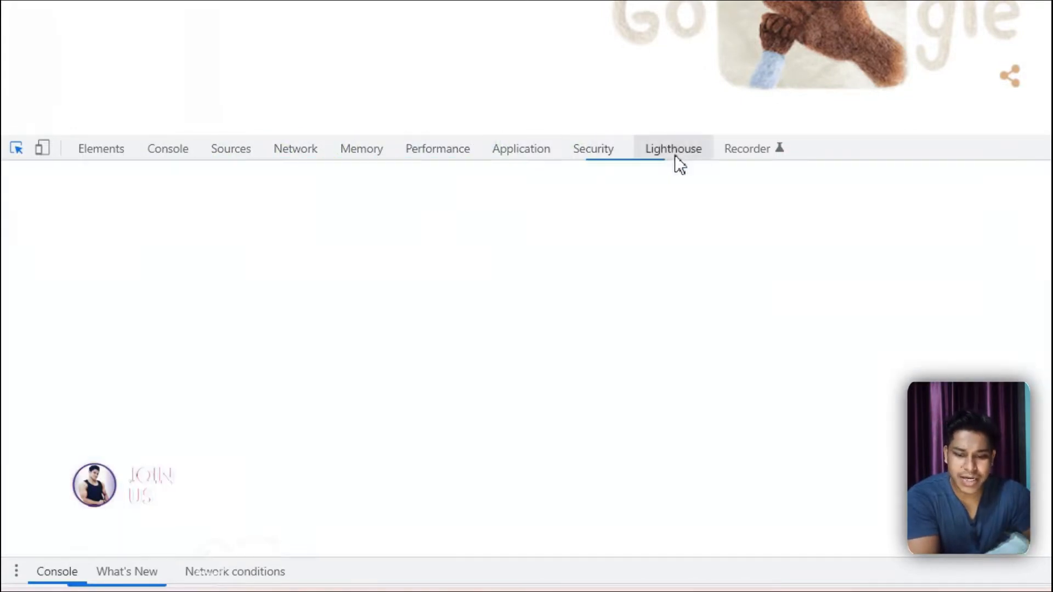
{"action": "left_click", "coordinate": [747, 148]}
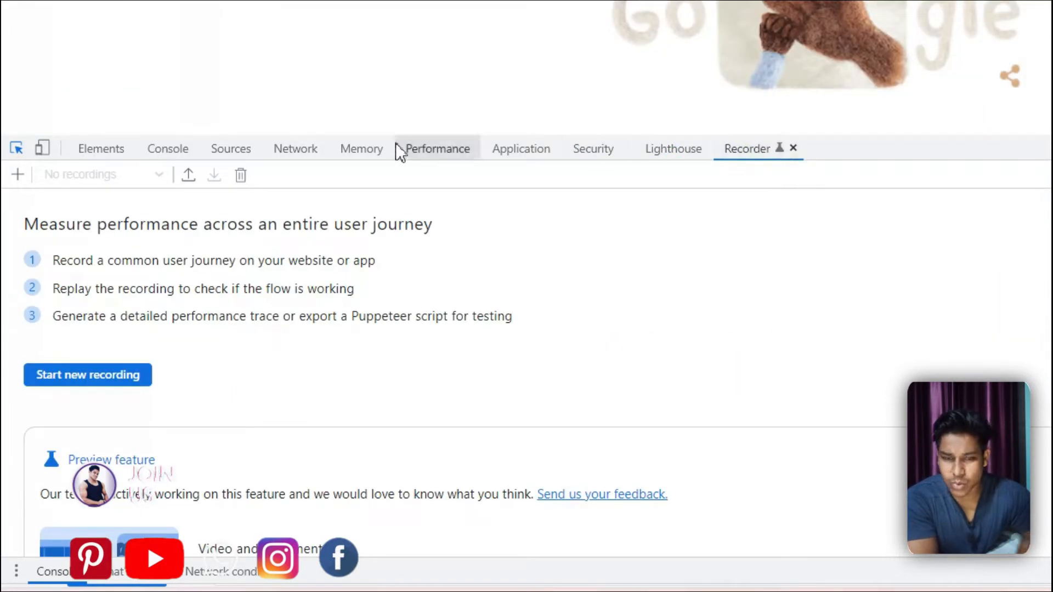
{"action": "left_click", "coordinate": [168, 148]}
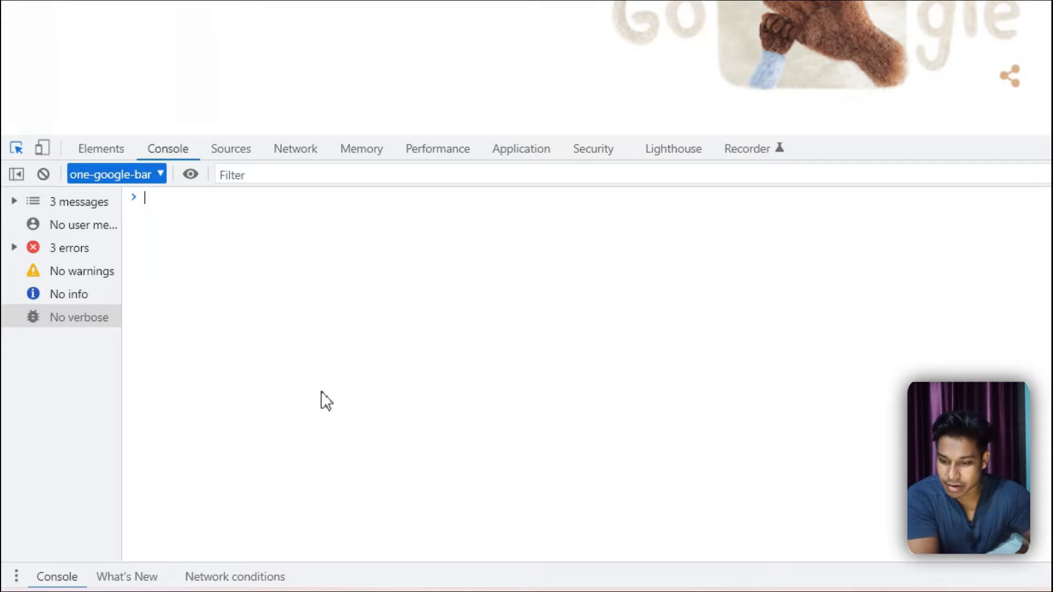
{"action": "mouse_move", "coordinate": [364, 267]}
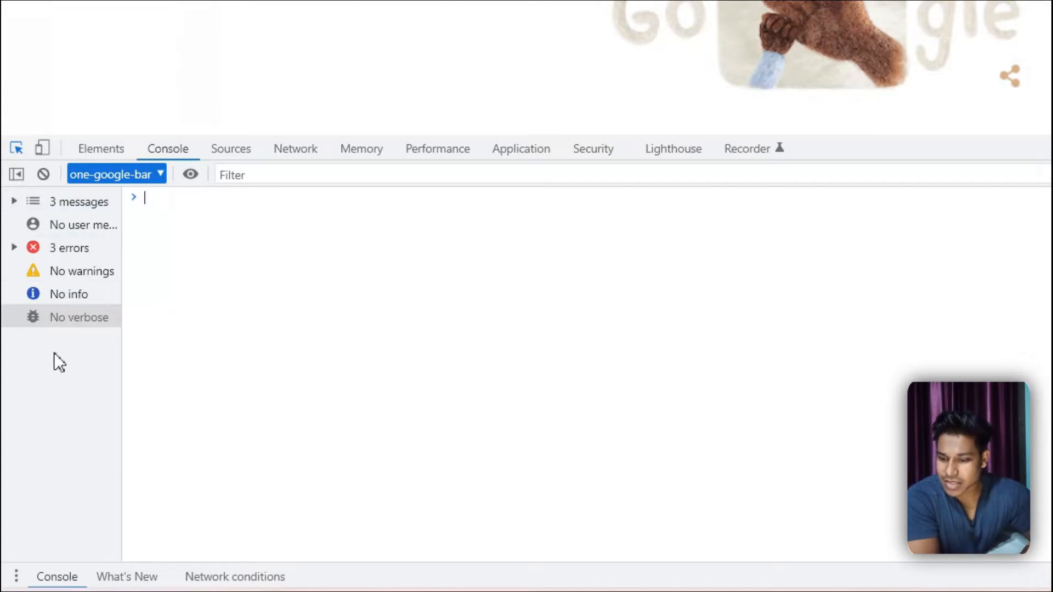
{"action": "mouse_move", "coordinate": [80, 294]}
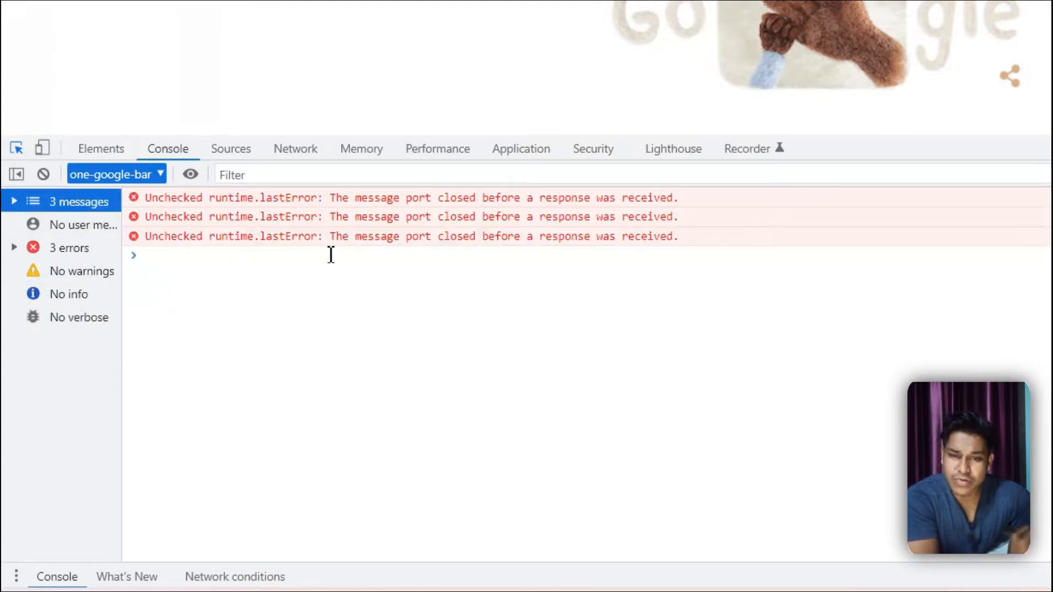
{"action": "mouse_move", "coordinate": [678, 297]}
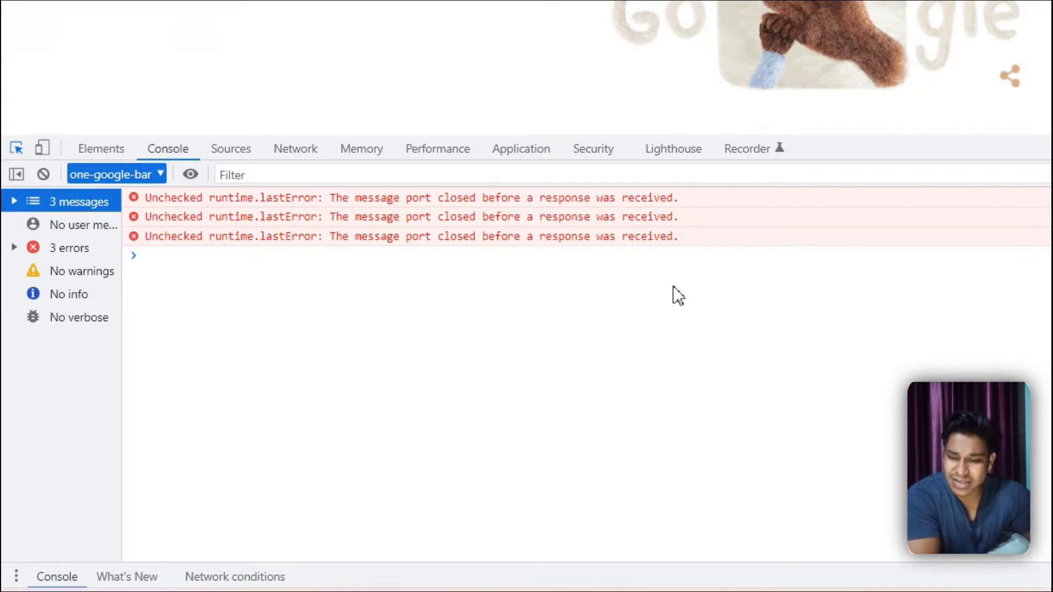
{"action": "mouse_move", "coordinate": [101, 225]}
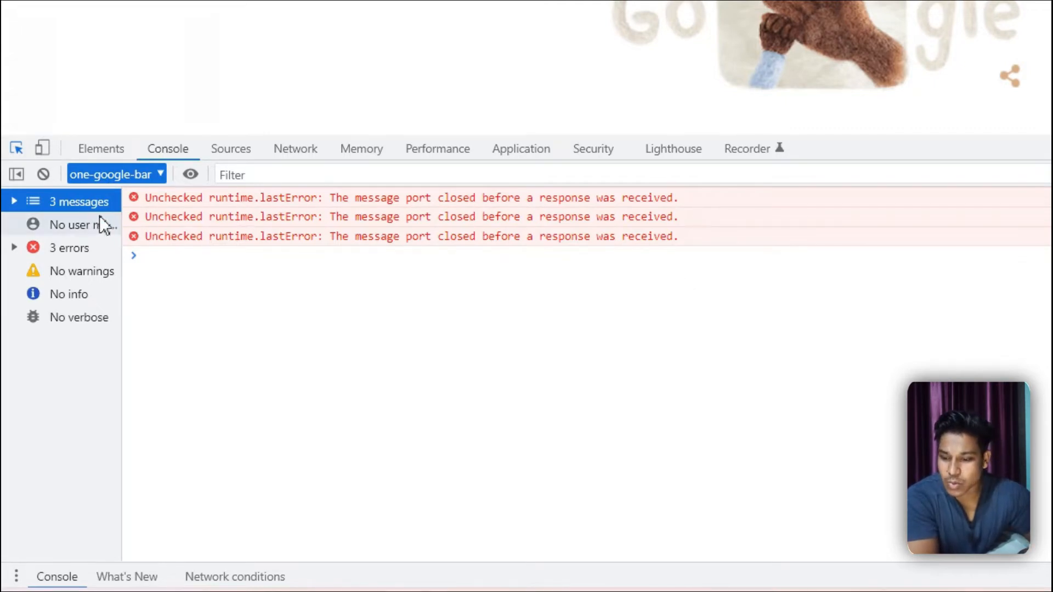
- Filter the Console sidebar through user messages, errors and warnings to clear the log area
{"action": "left_click", "coordinate": [79, 224]}
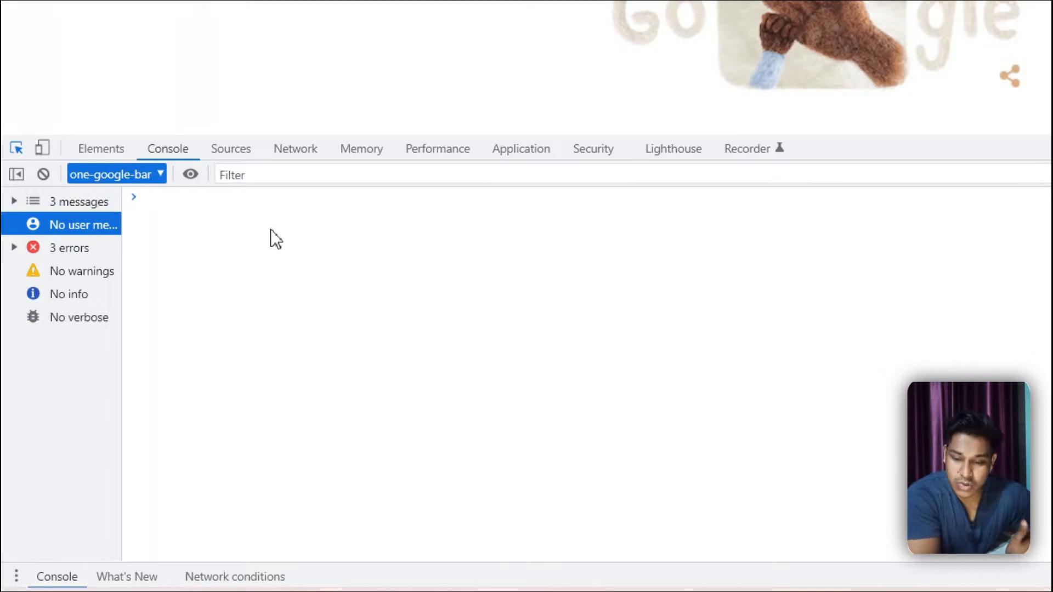
{"action": "mouse_move", "coordinate": [411, 323]}
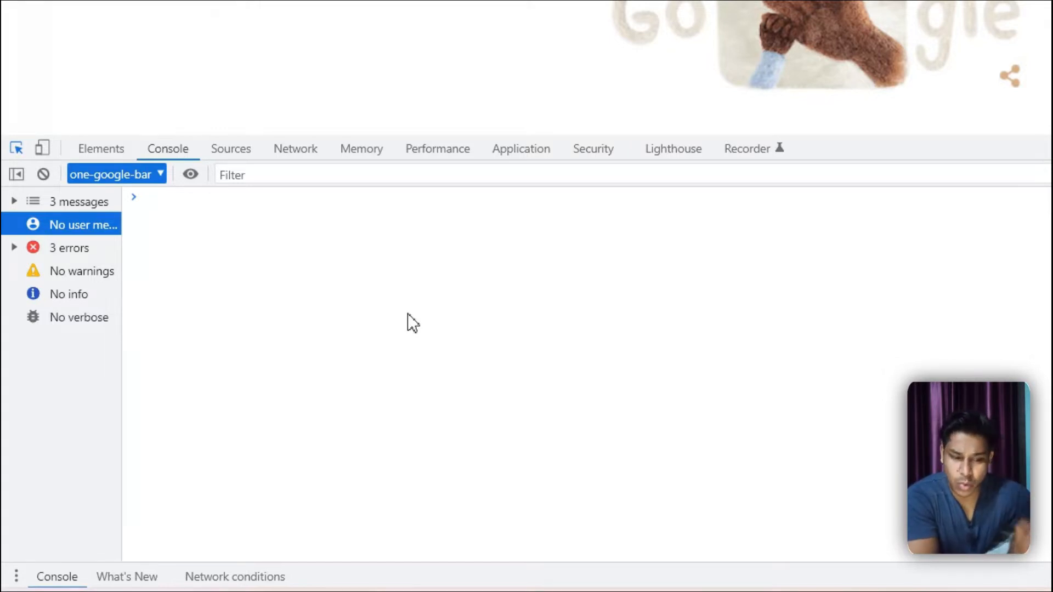
{"action": "mouse_move", "coordinate": [339, 294]}
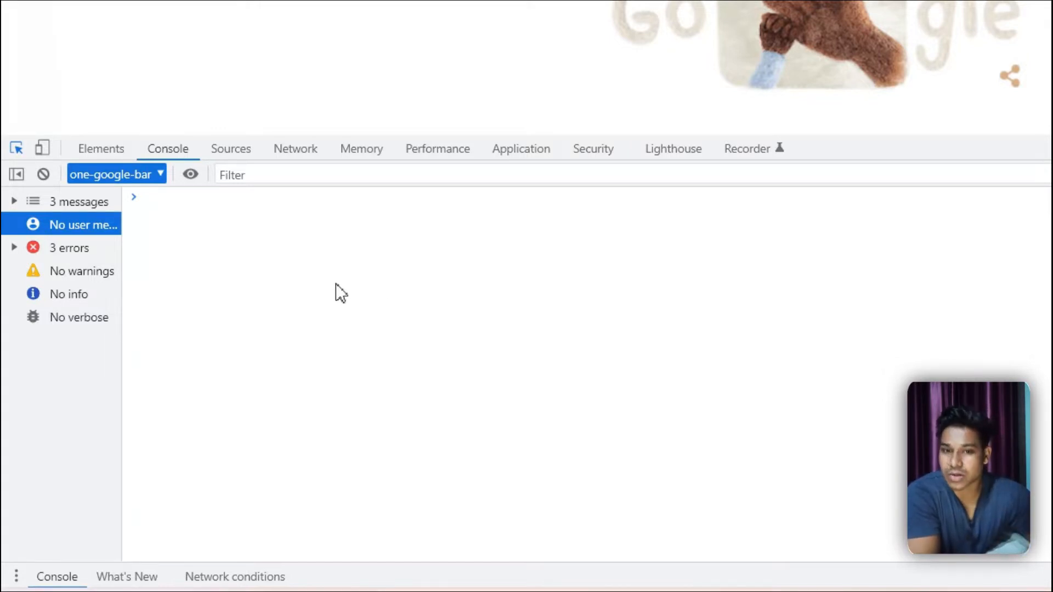
{"action": "mouse_move", "coordinate": [121, 265]}
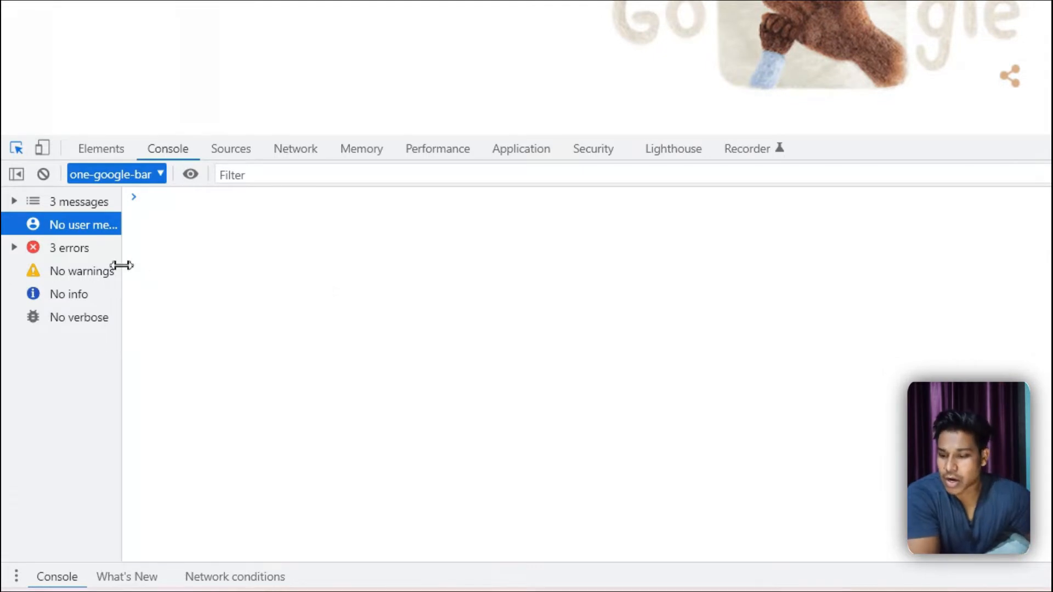
{"action": "left_click", "coordinate": [68, 247]}
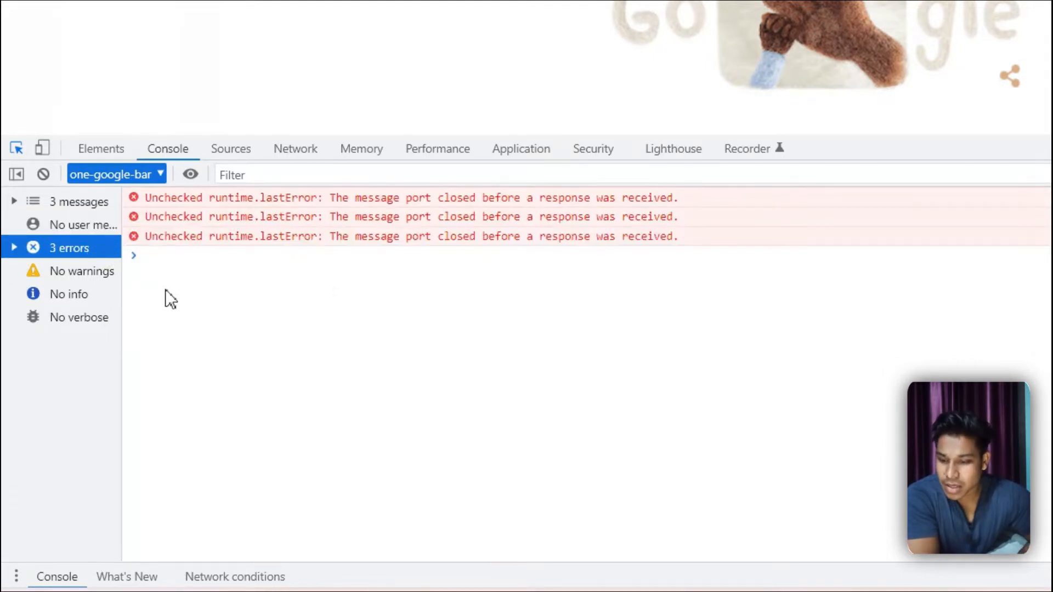
{"action": "left_click", "coordinate": [84, 271]}
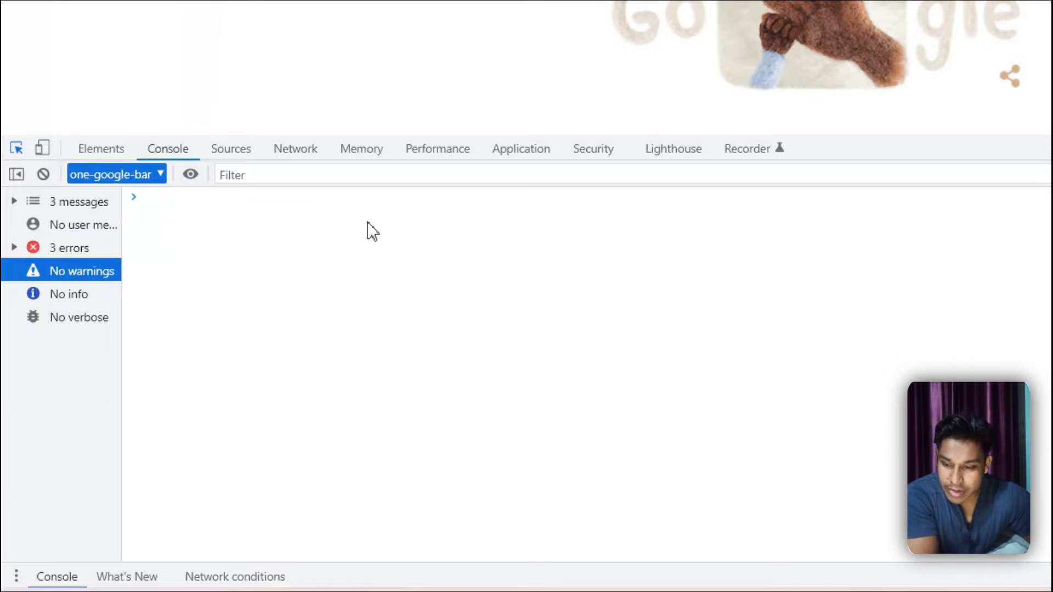
{"action": "left_click", "coordinate": [69, 294]}
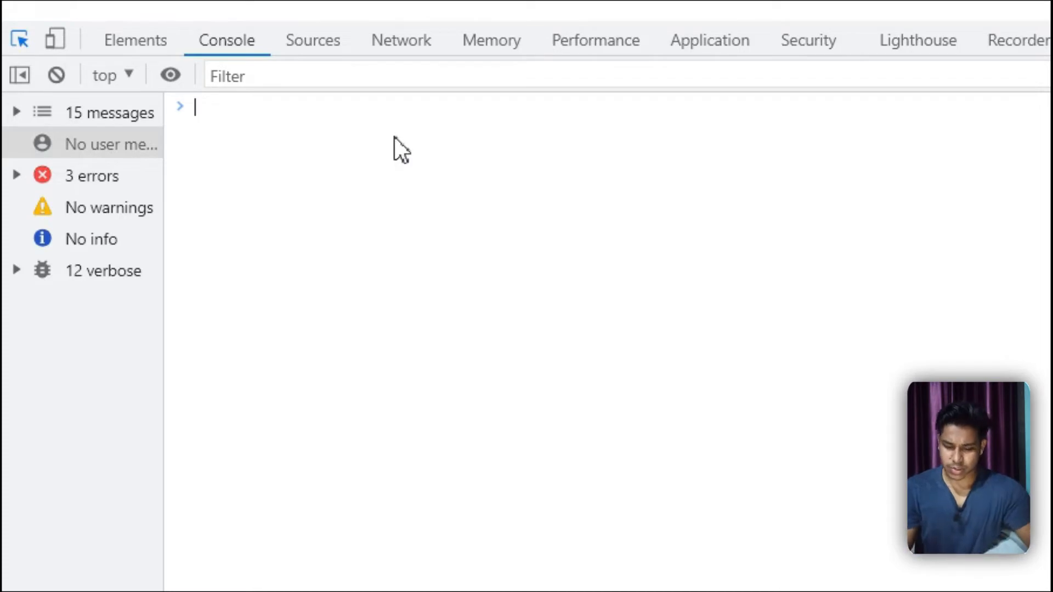
- Enter alert("Shoaib Bhai") in the Console to pop up a page dialog
{"action": "type", "text": "alert"}
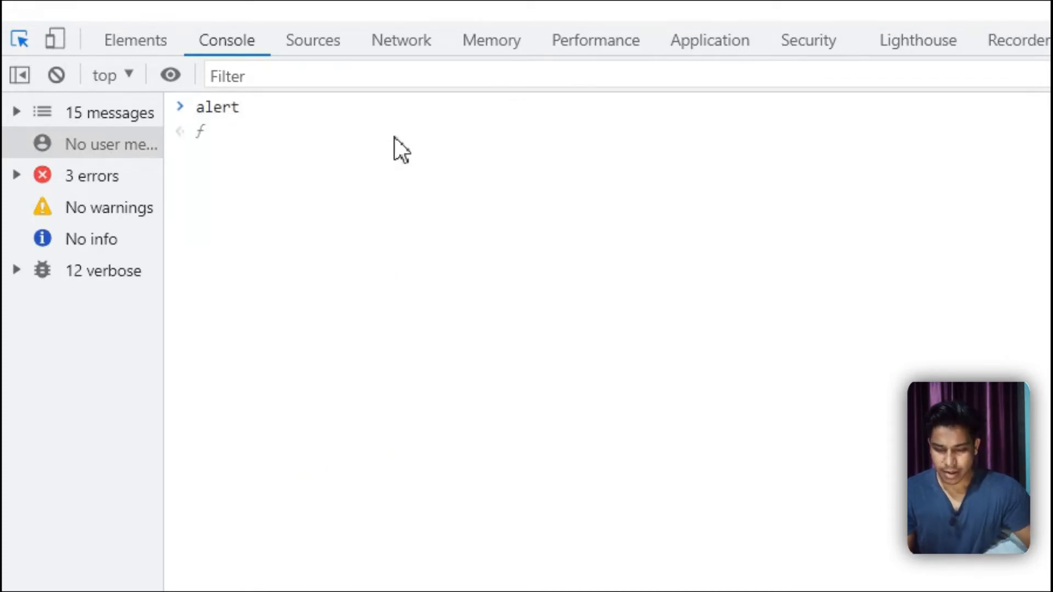
{"action": "type", "text": "("}
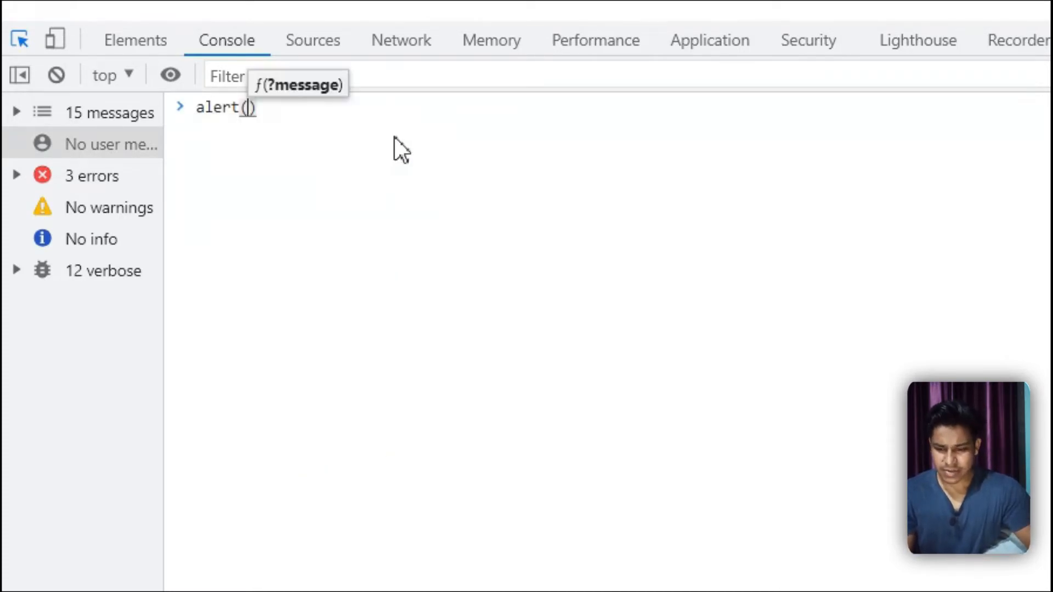
{"action": "type", "text": "\"\""}
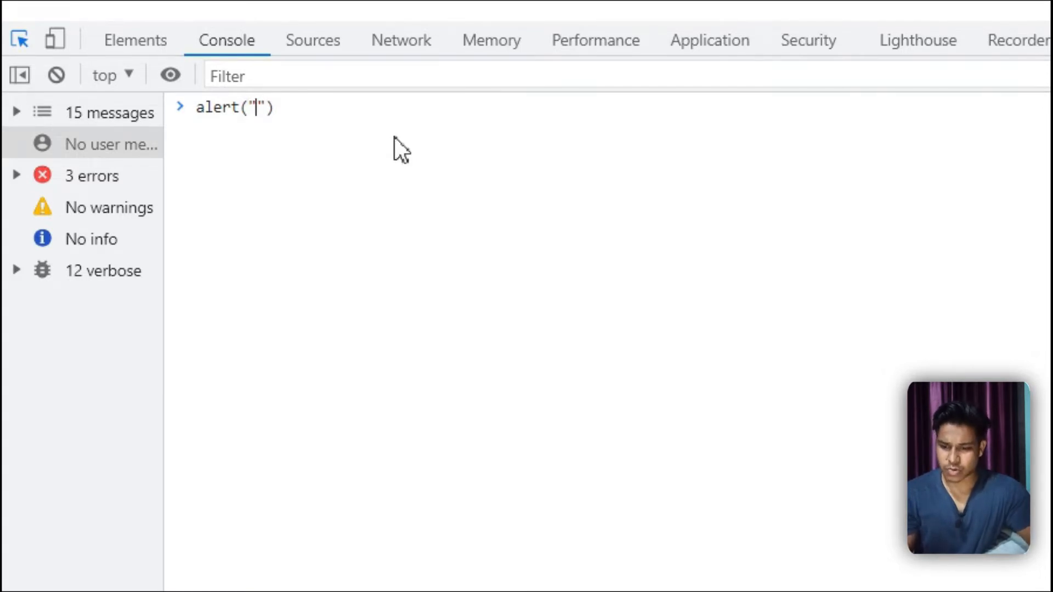
{"action": "type", "text": "S"}
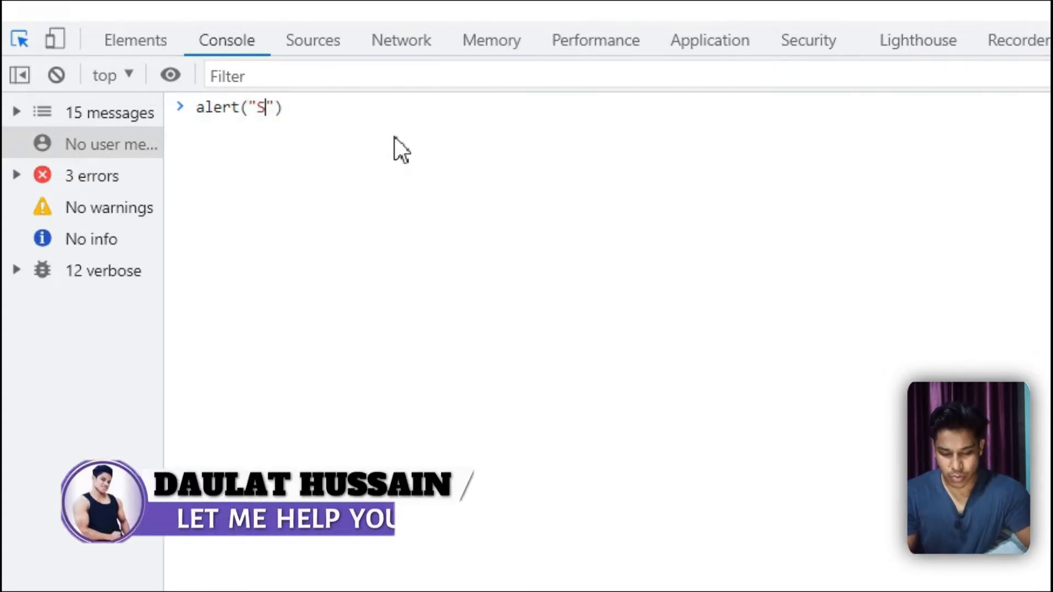
{"action": "type", "text": "hoaib Bhai"}
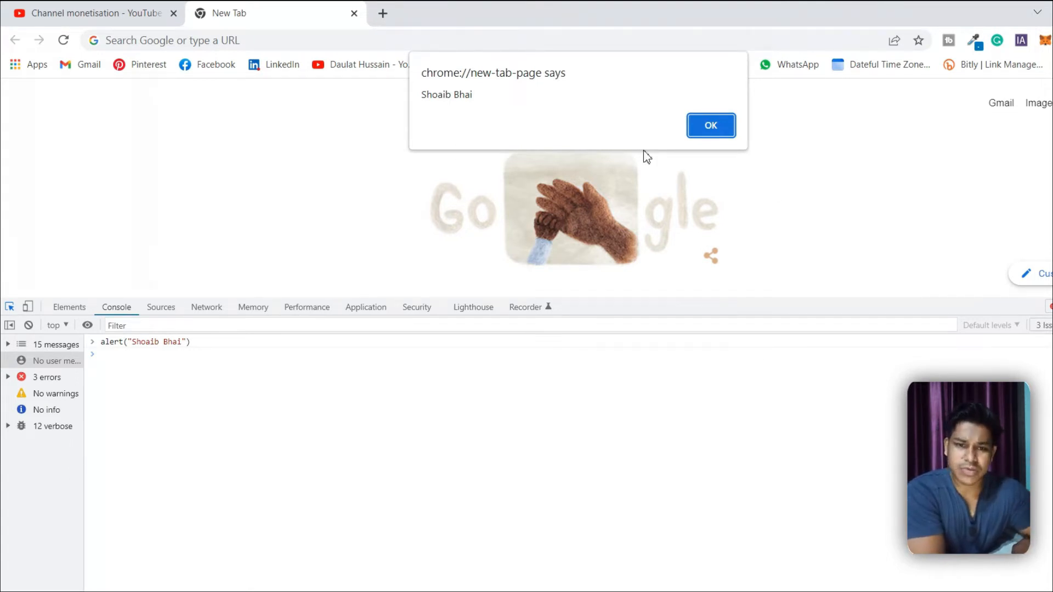
{"action": "mouse_move", "coordinate": [562, 135]}
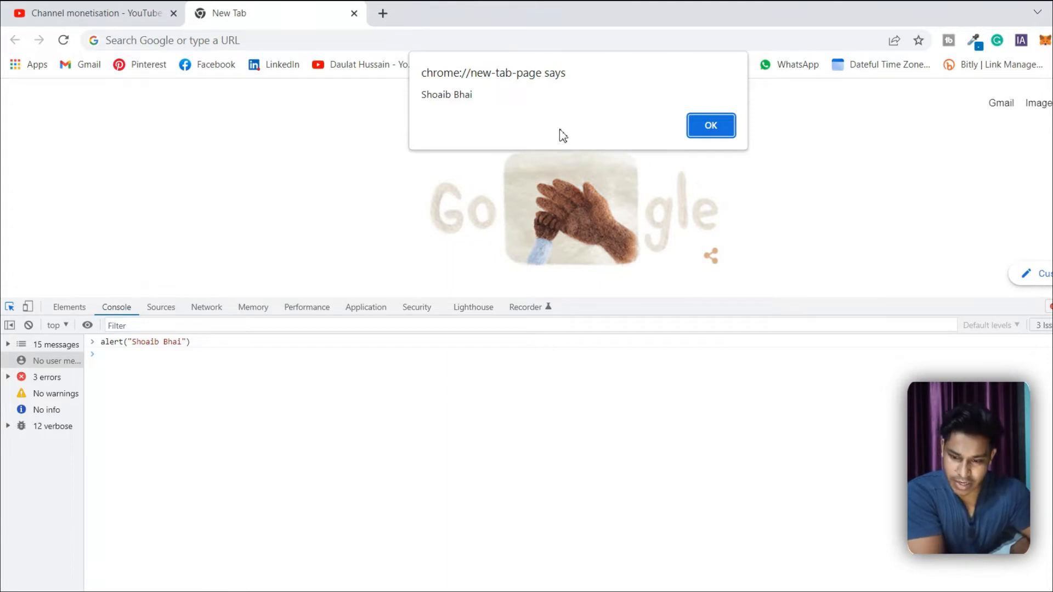
- Dismiss the Shoaib Bhai alert dialog with OK
{"action": "left_click", "coordinate": [710, 125]}
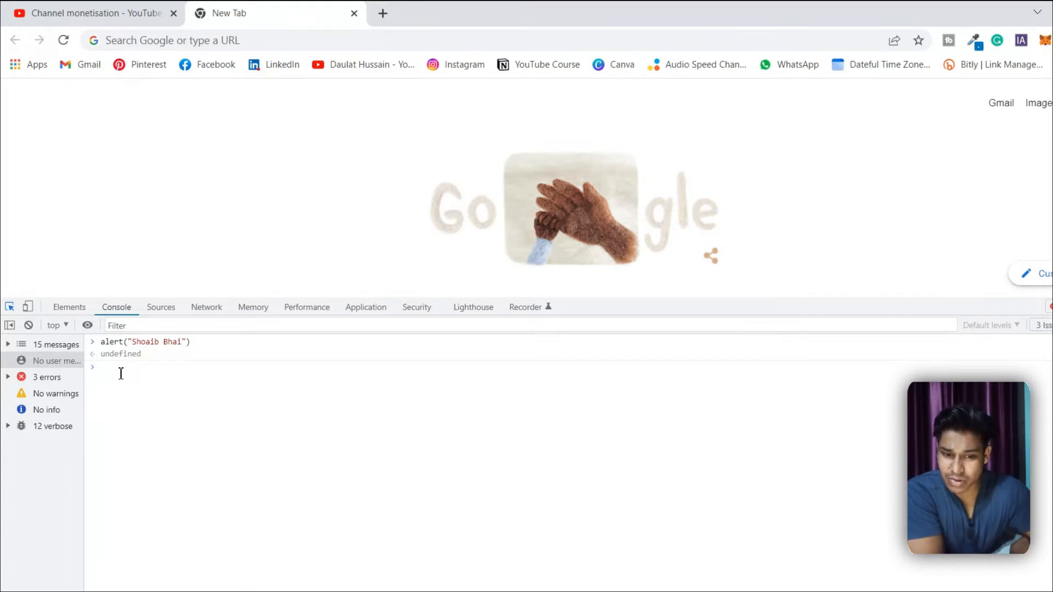
{"action": "mouse_move", "coordinate": [144, 365]}
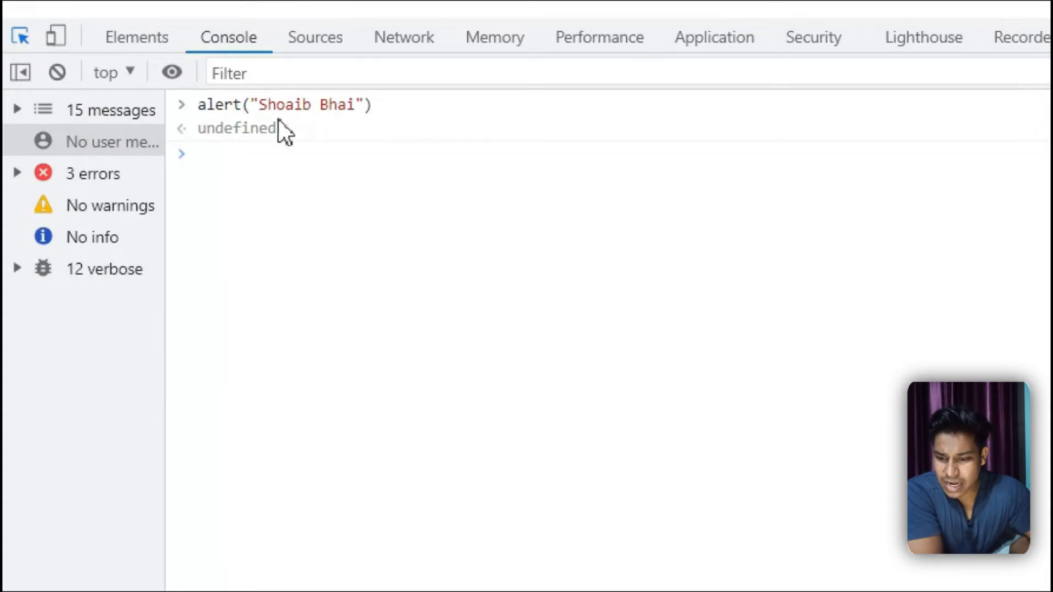
{"action": "mouse_move", "coordinate": [259, 141]}
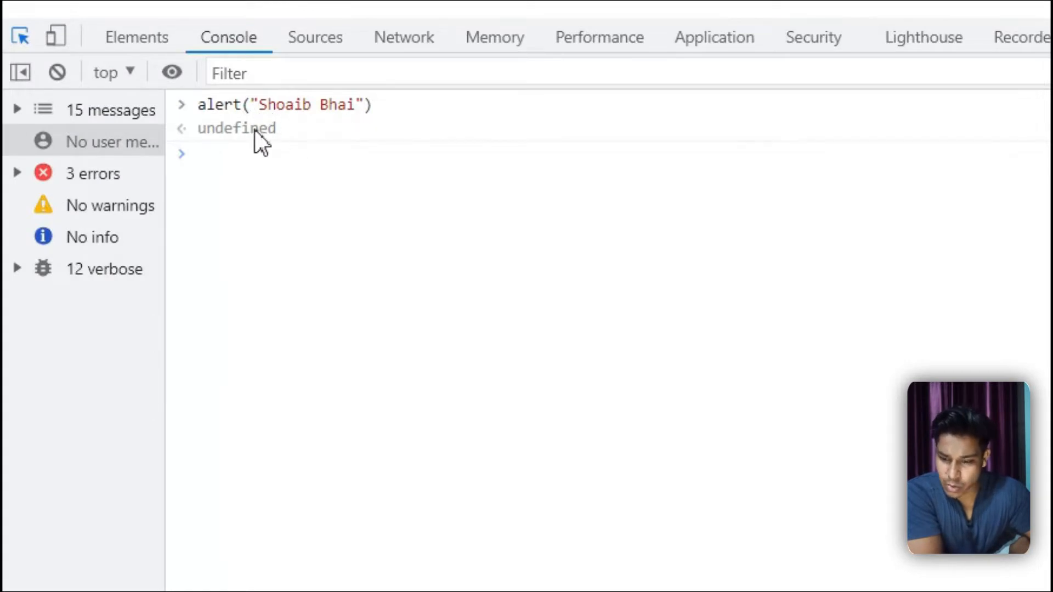
{"action": "mouse_move", "coordinate": [274, 120]}
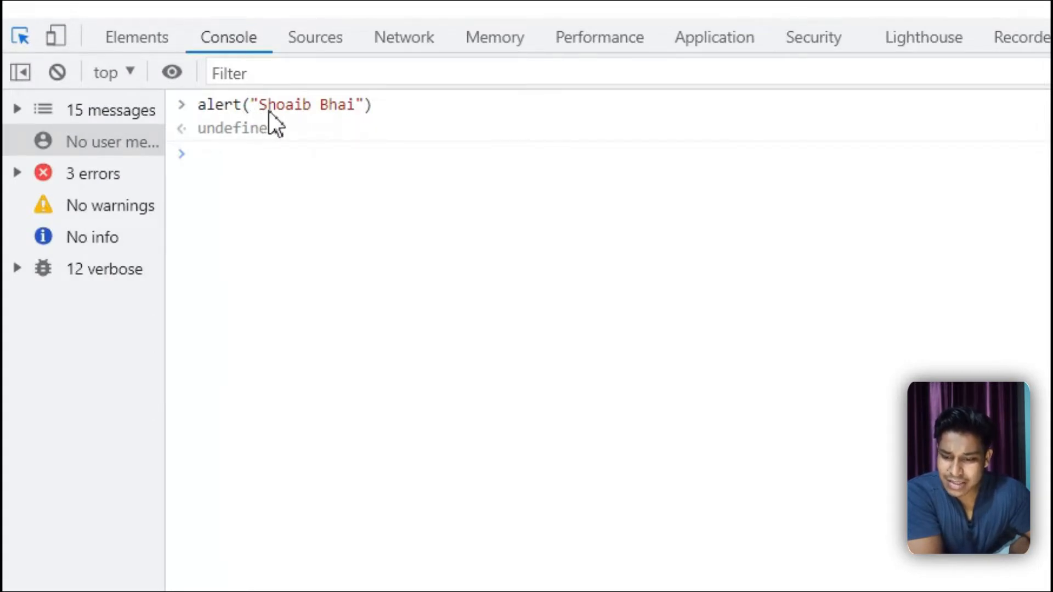
{"action": "mouse_move", "coordinate": [348, 130]}
{"action": "type", "text": "let js = "}
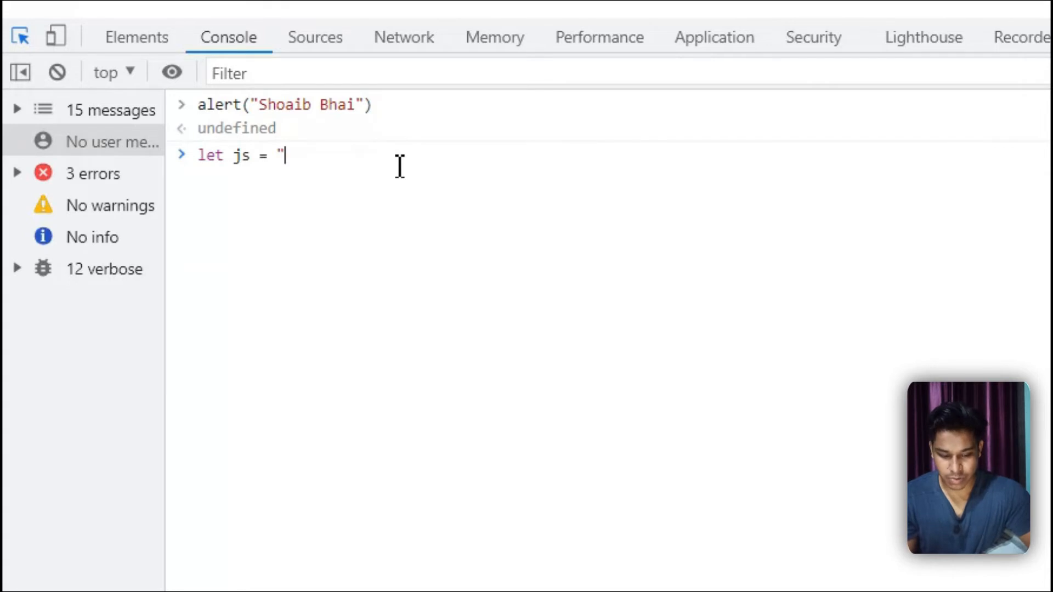
- Run let js = "Shoaib Bhai"; to store the string in variable js
{"action": "type", "text": "\""}
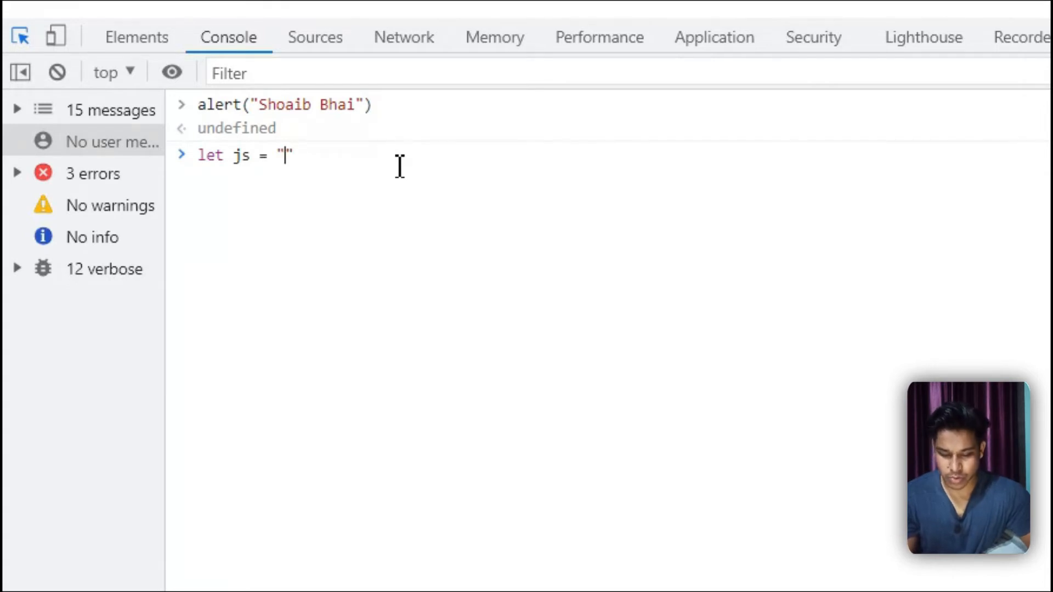
{"action": "type", "text": "Shoaib Bhai"}
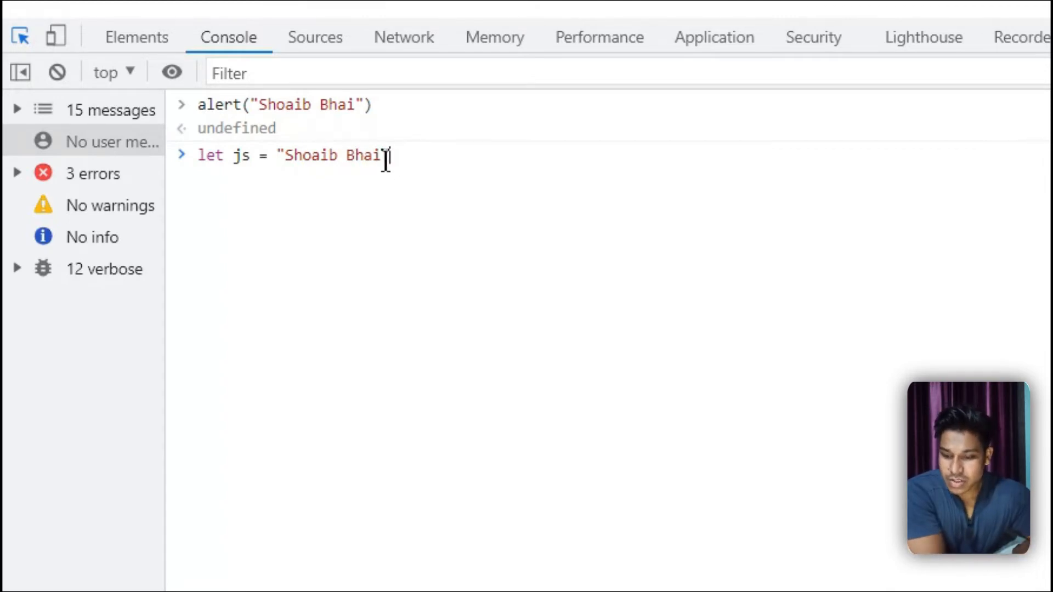
{"action": "type", "text": "\""}
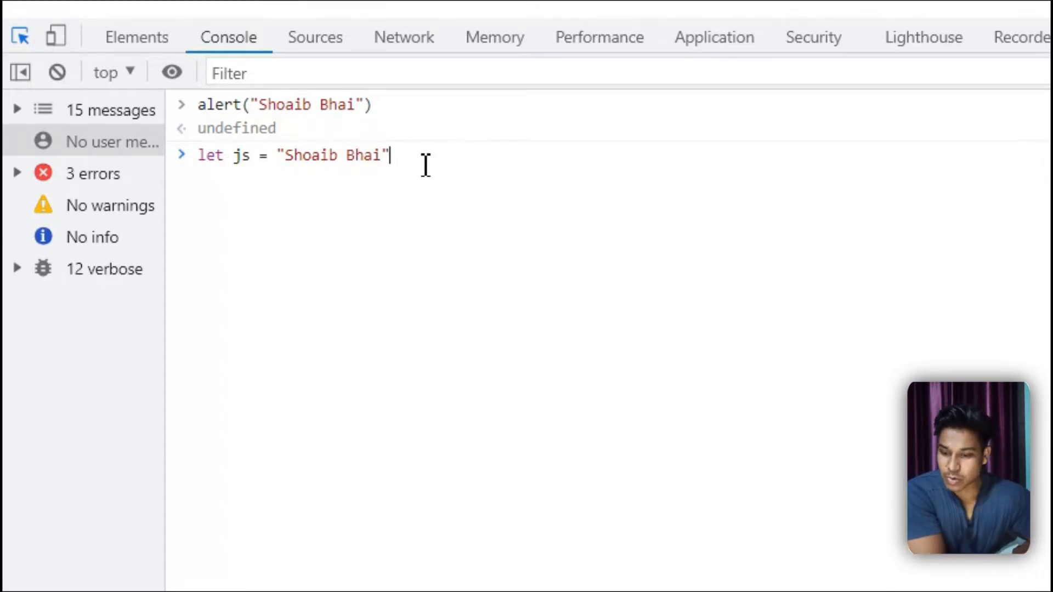
{"action": "key", "text": "Return"}
{"action": "type", "text": "if("}
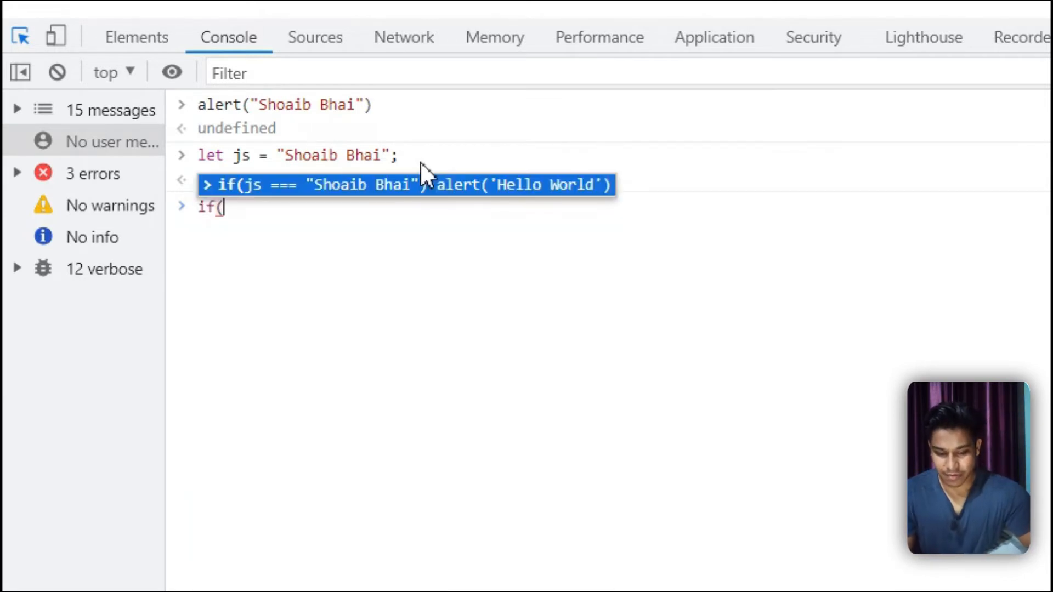
- Write if(js === "Shoaib bhai") alert("Shoaib Bhai") comparing against the lowercase string
{"action": "type", "text": "js === )"}
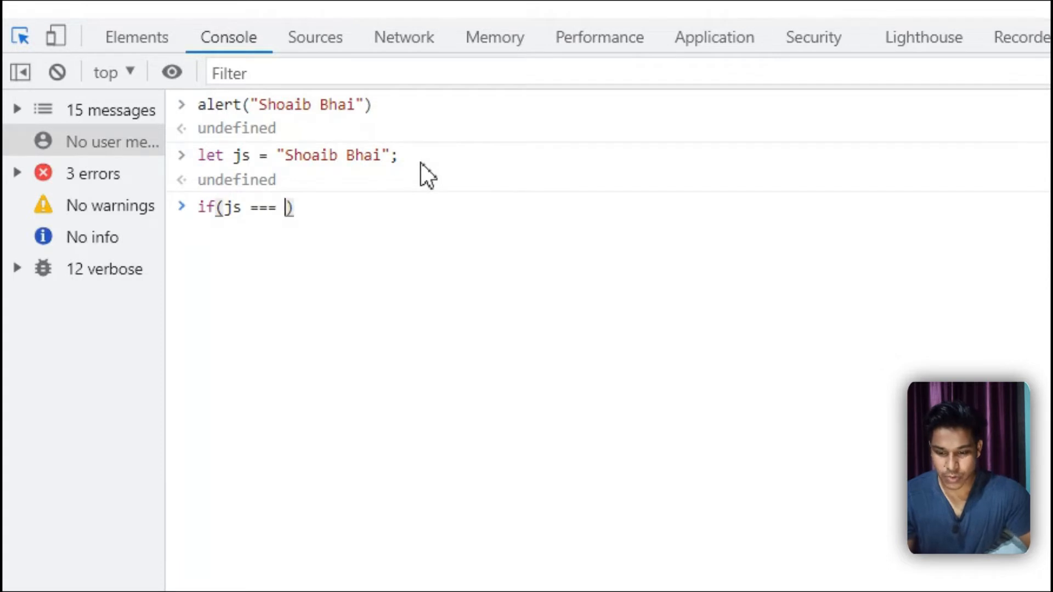
{"action": "type", "text": "\"\""}
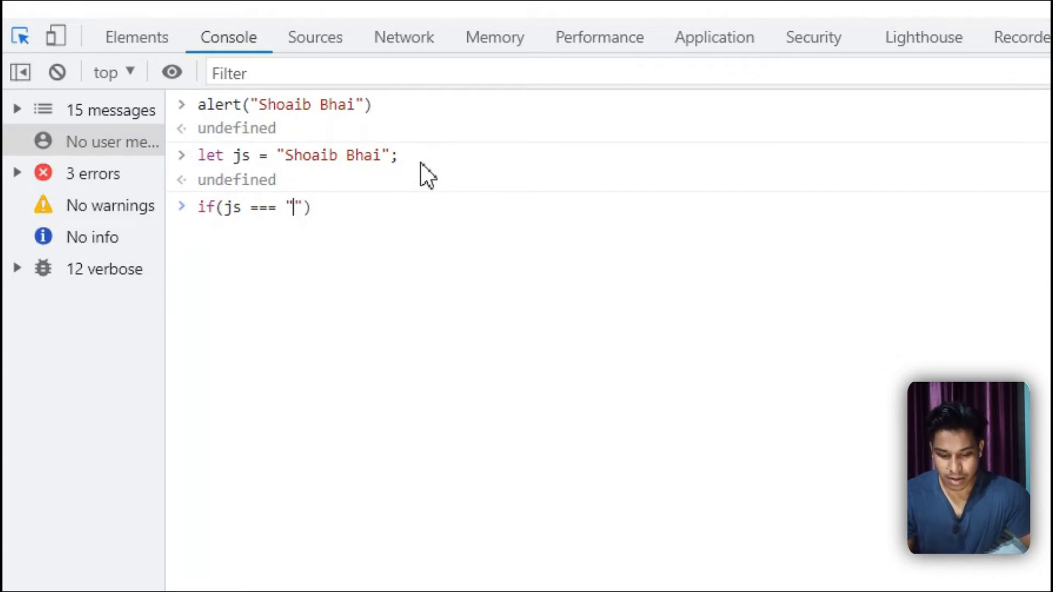
{"action": "type", "text": "Shoaib"}
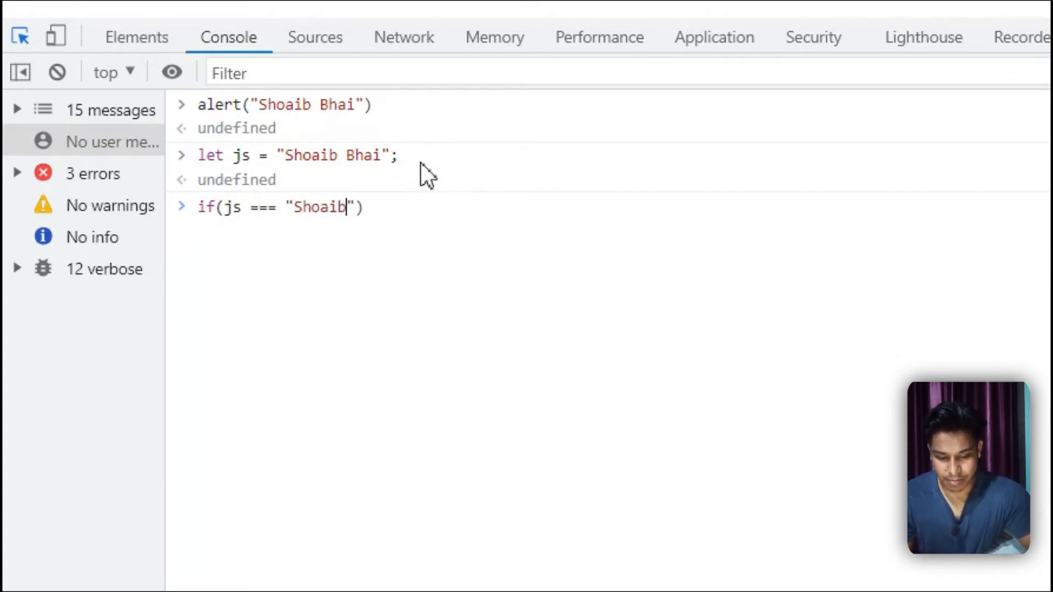
{"action": "type", "text": "bhai\")"}
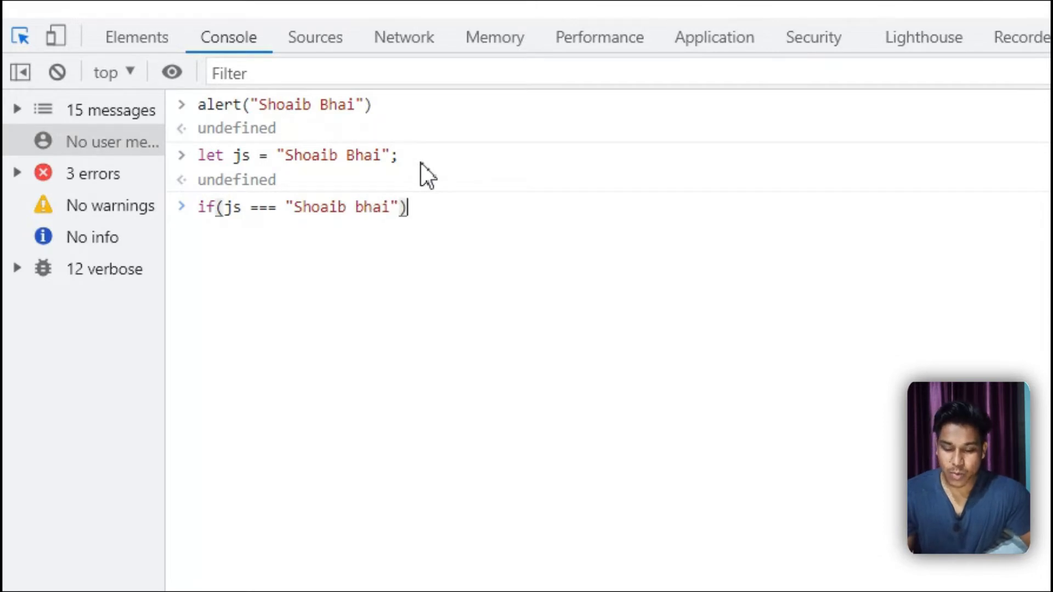
{"action": "type", "text": "alert"}
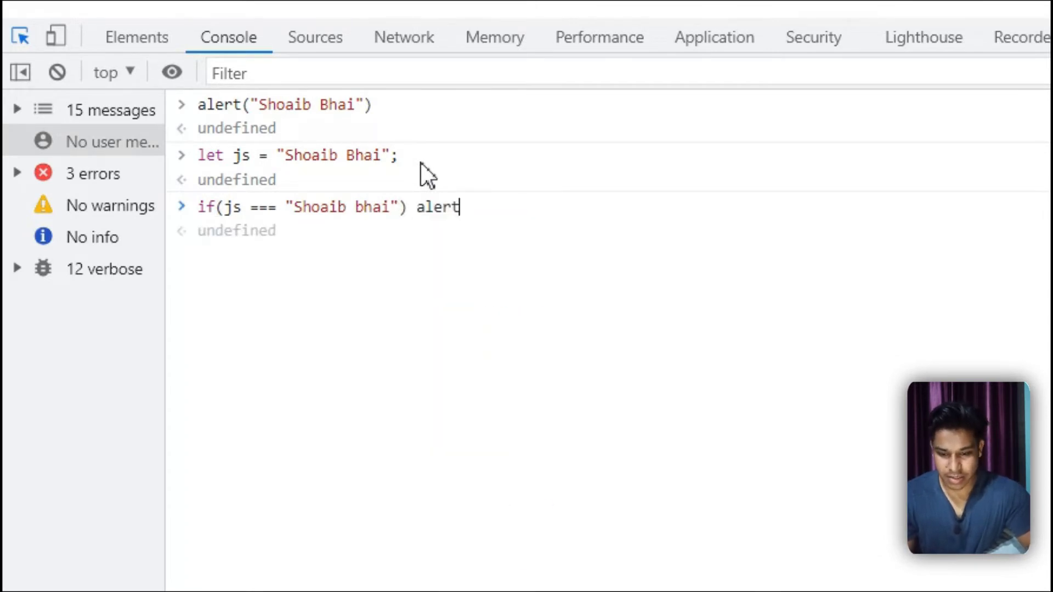
{"action": "type", "text": "()"}
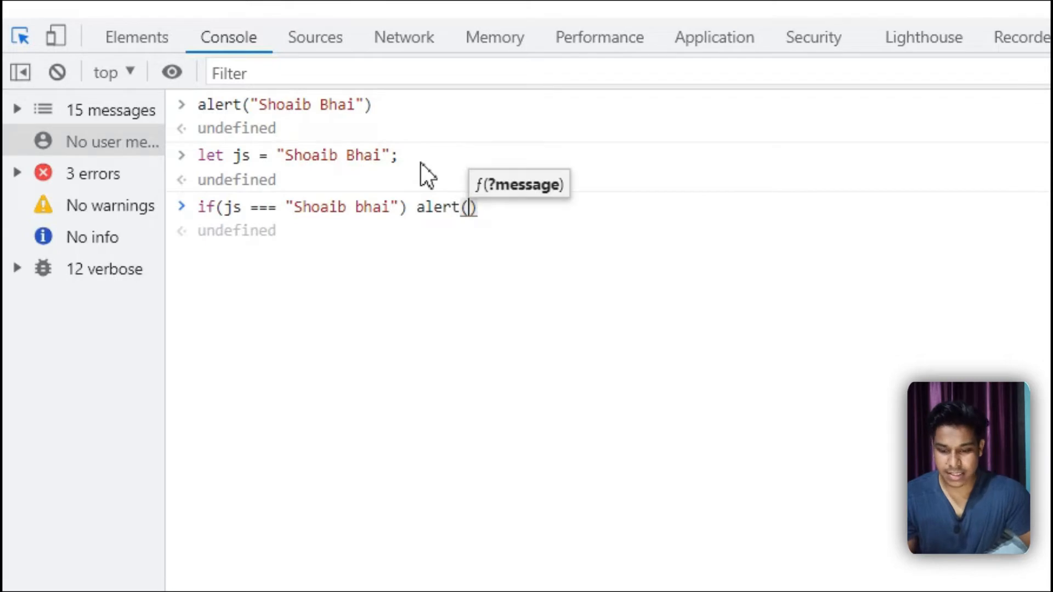
{"action": "type", "text": "\"\""}
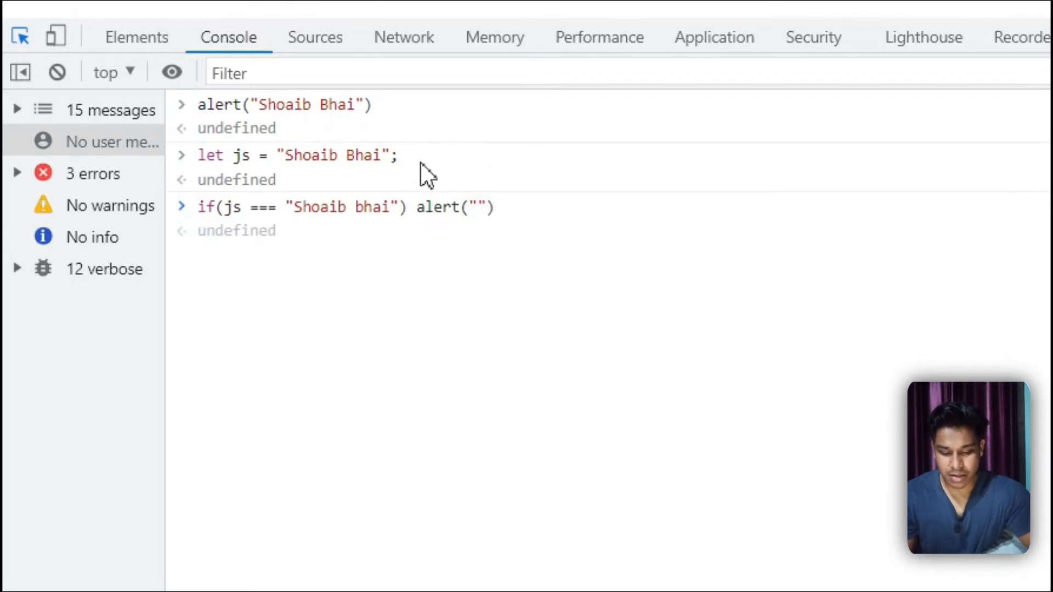
{"action": "type", "text": "Shoaib"}
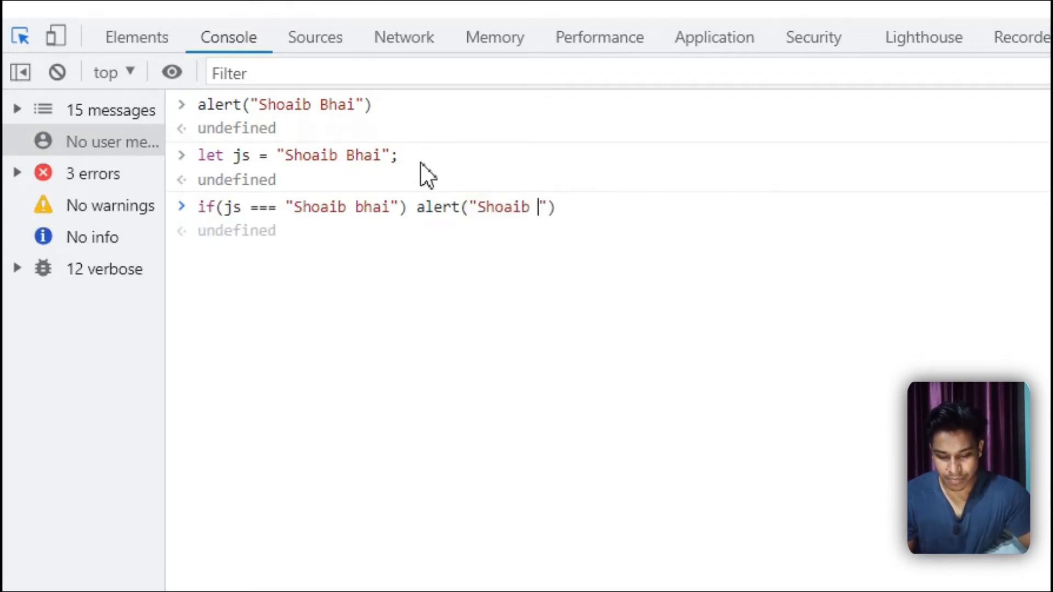
{"action": "type", "text": "Bhai"}
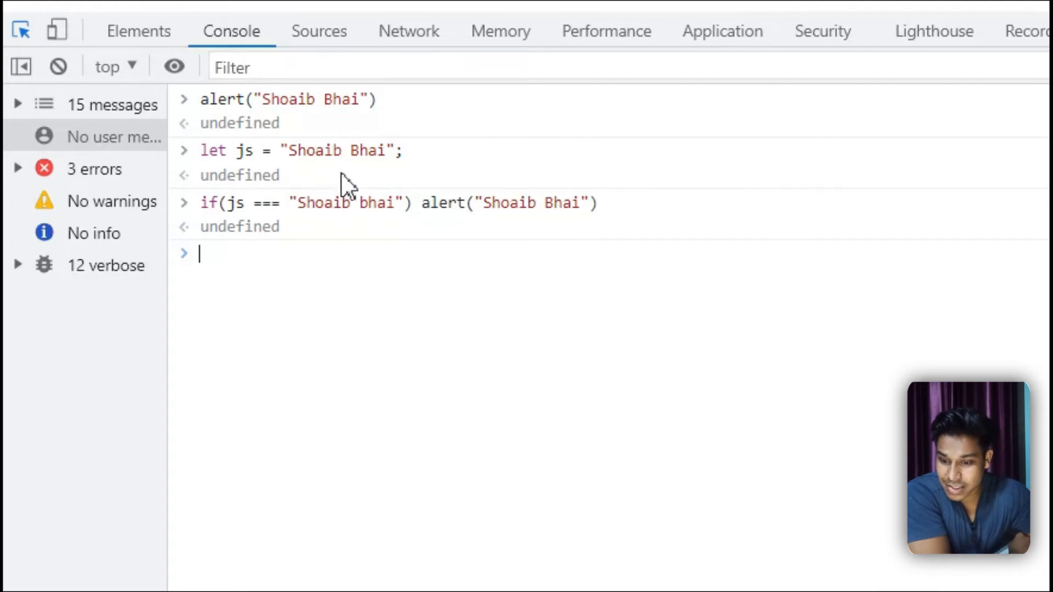
{"action": "mouse_move", "coordinate": [369, 226]}
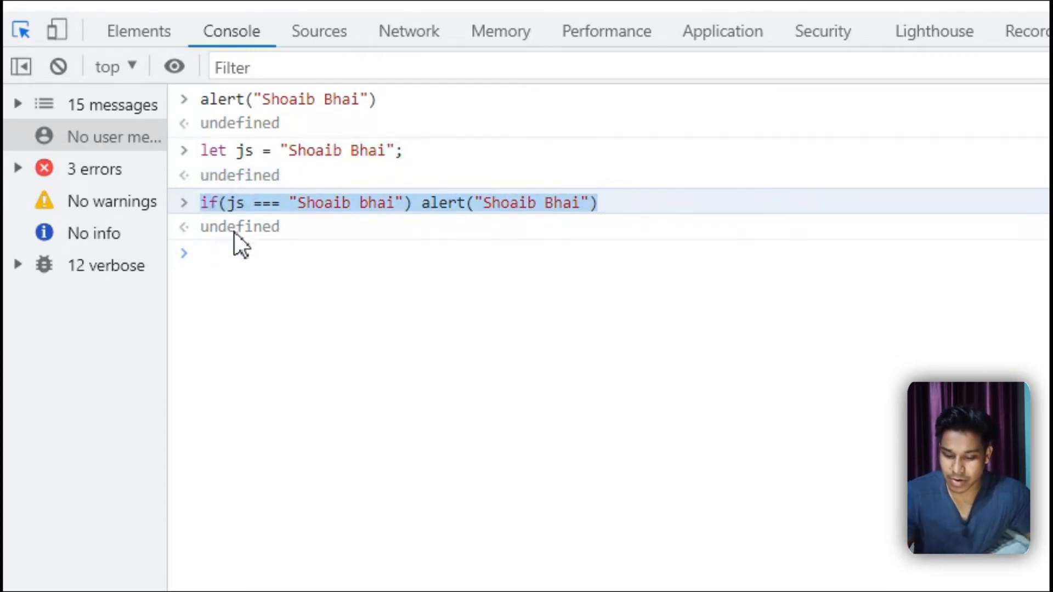
- Run if(js === "Shoaib Bhai") alert('Hello World') matching the exact string
{"action": "type", "text": "if(js === \"Shoaib Bhai\") alert('Hello World')"}
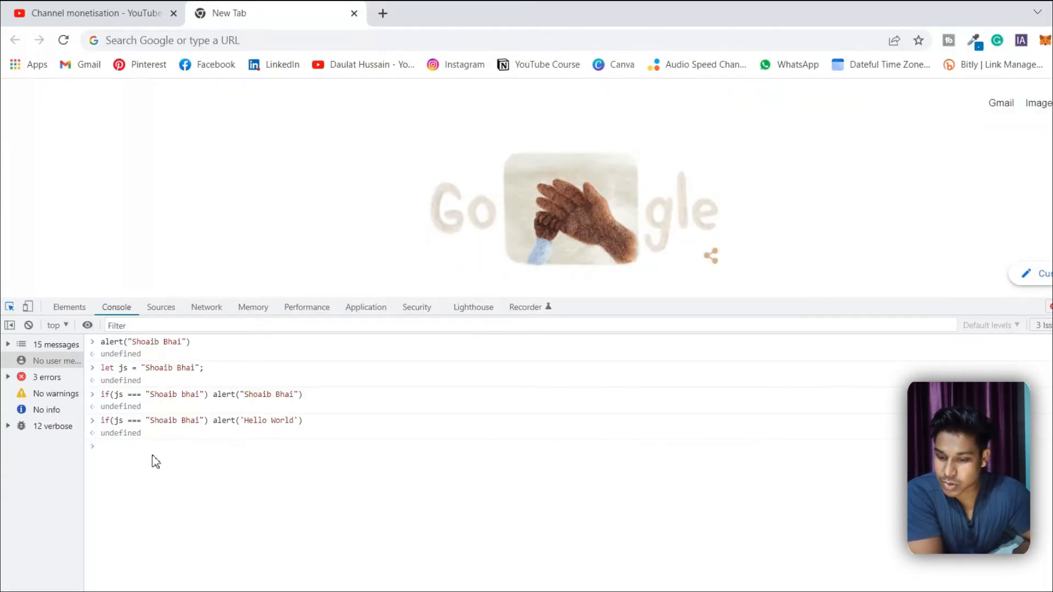
{"action": "mouse_move", "coordinate": [124, 433]}
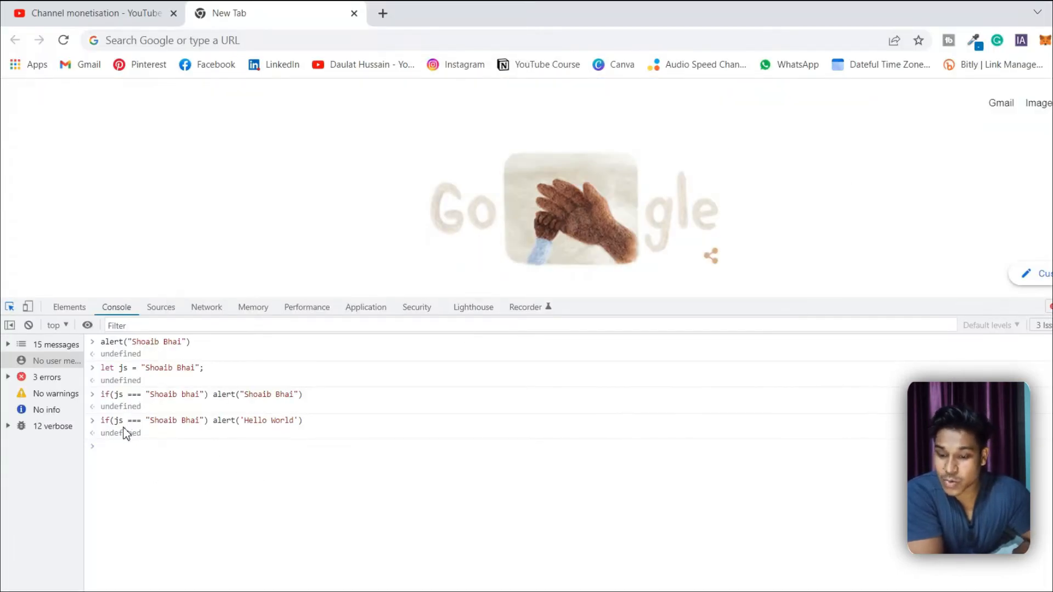
{"action": "mouse_move", "coordinate": [150, 436]}
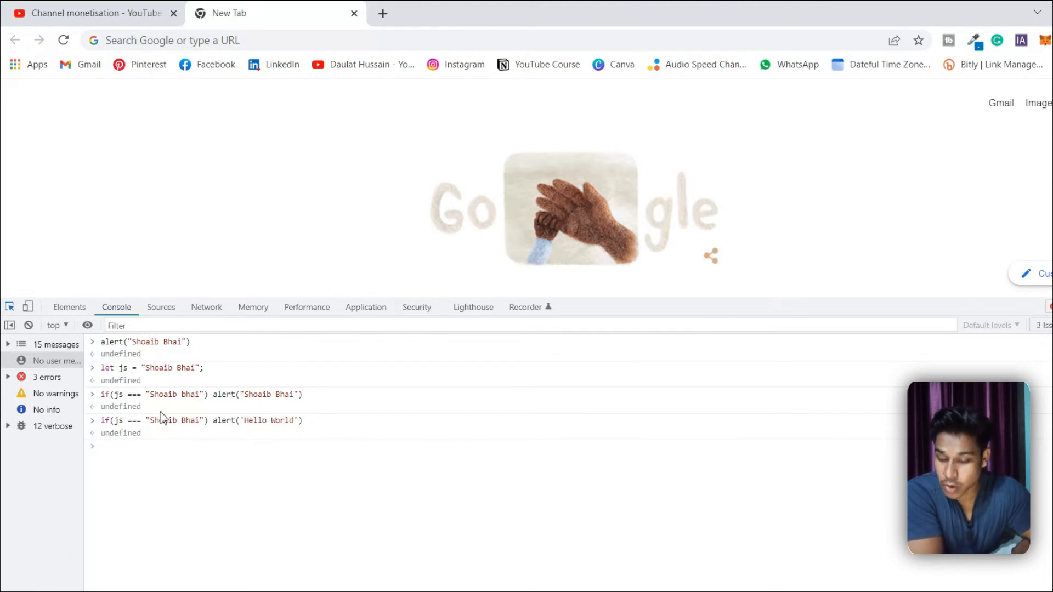
{"action": "mouse_move", "coordinate": [127, 374]}
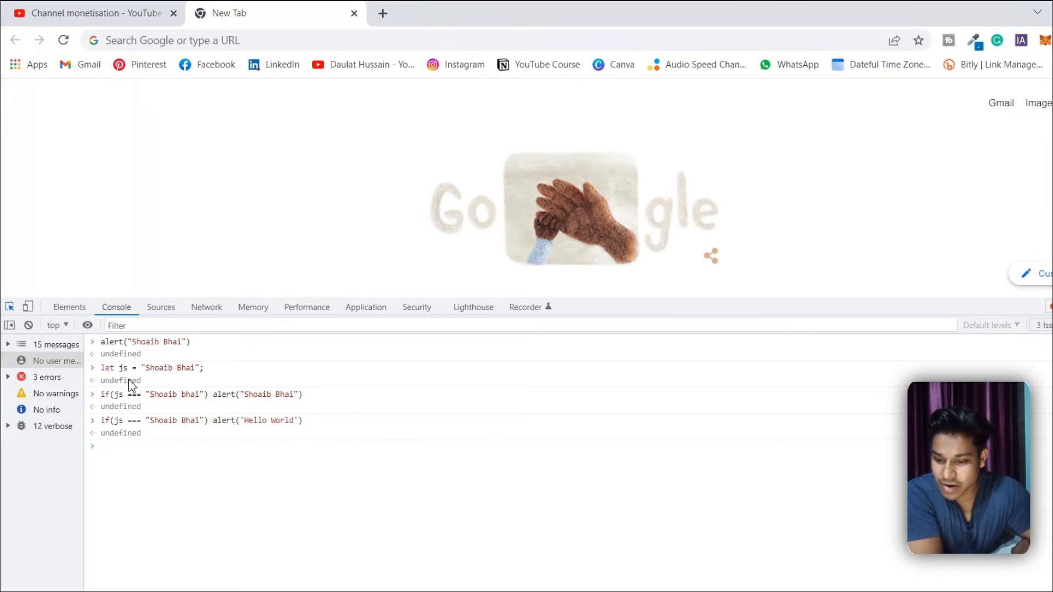
{"action": "mouse_move", "coordinate": [169, 383]}
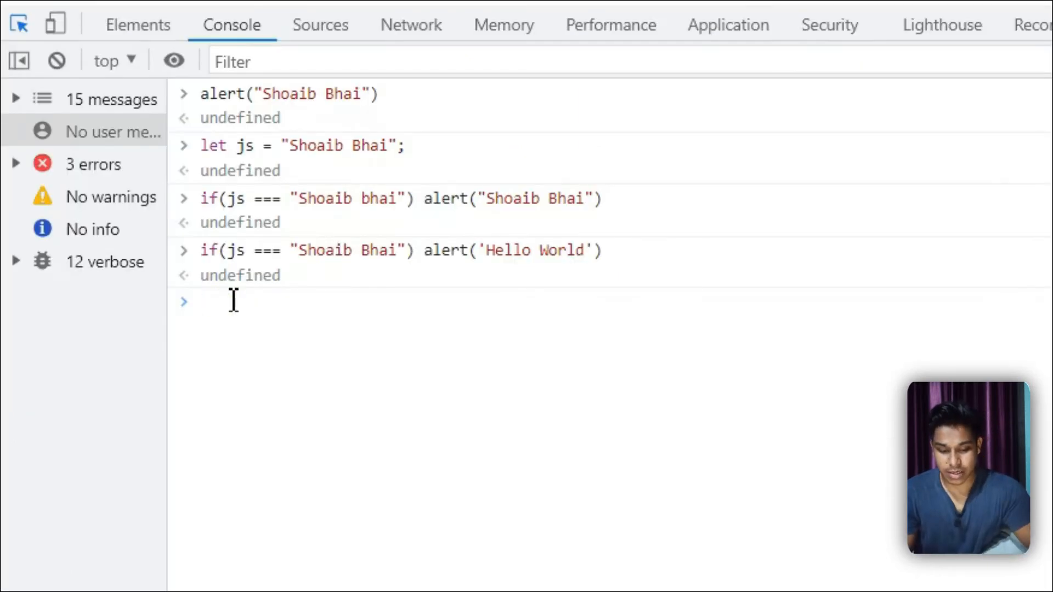
- Type the reassignment js = 23; at the Console prompt
{"action": "type", "text": "js ="}
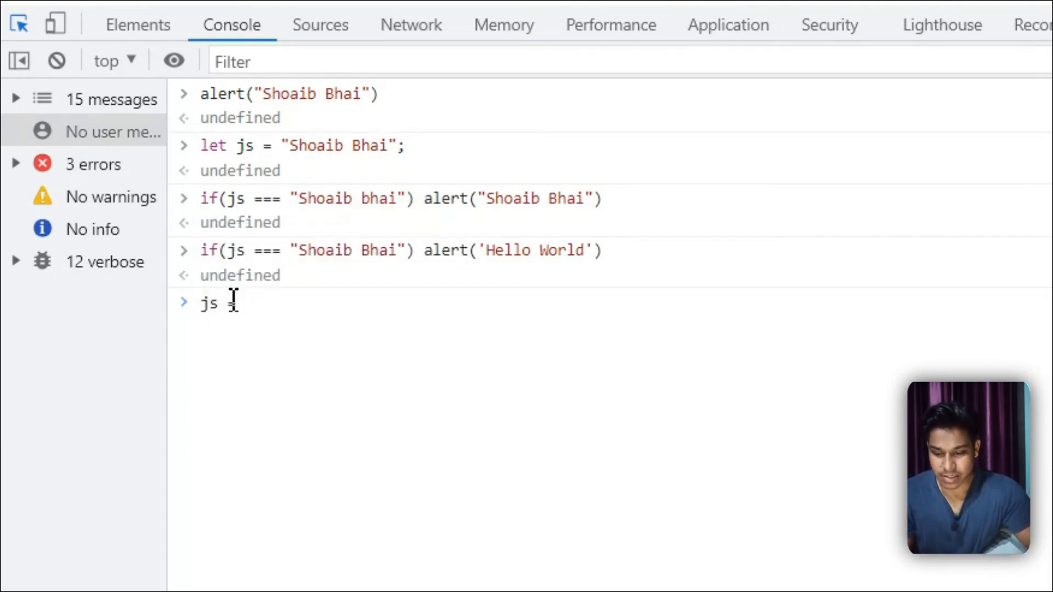
{"action": "type", "text": "23"}
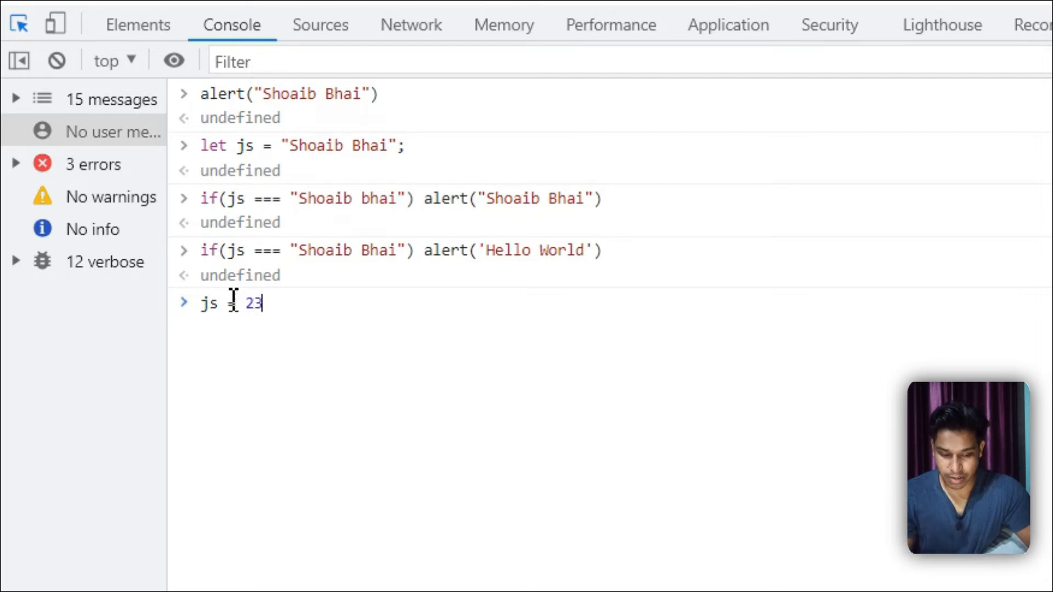
{"action": "type", "text": ";"}
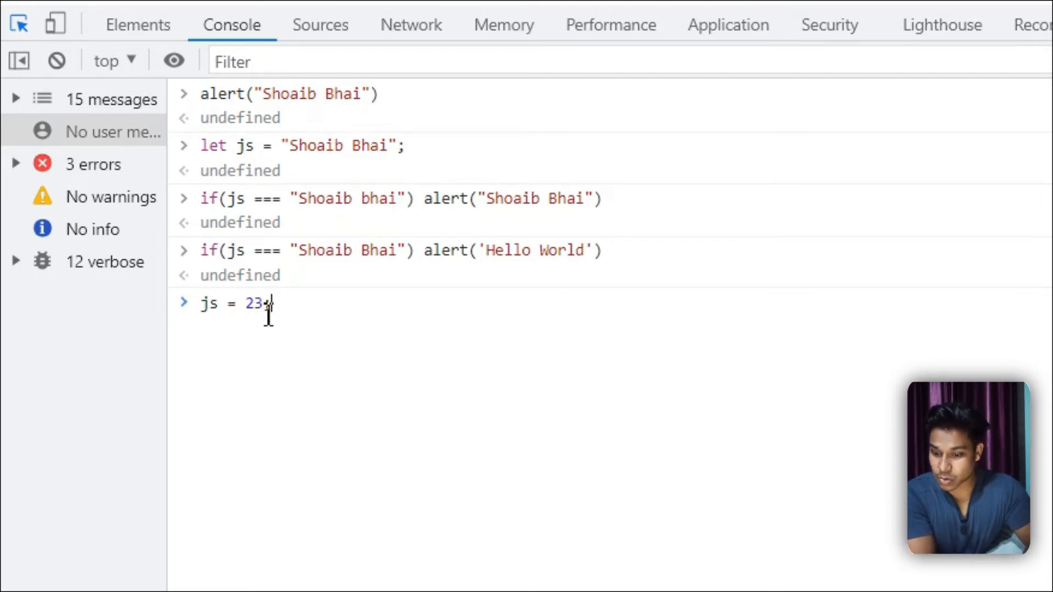
{"action": "type", "text": ";"}
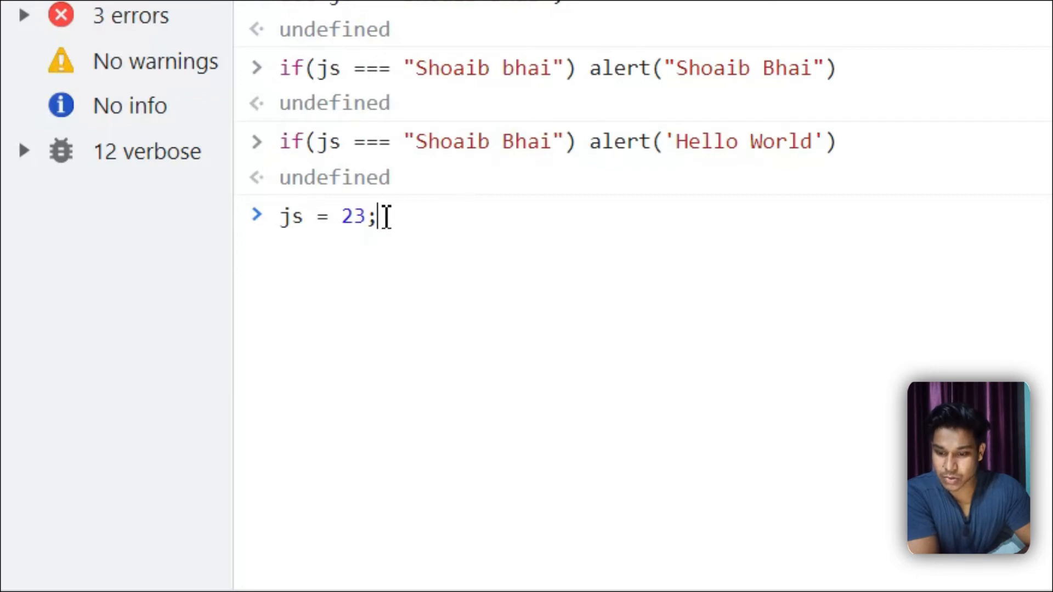
{"action": "mouse_move", "coordinate": [396, 34]}
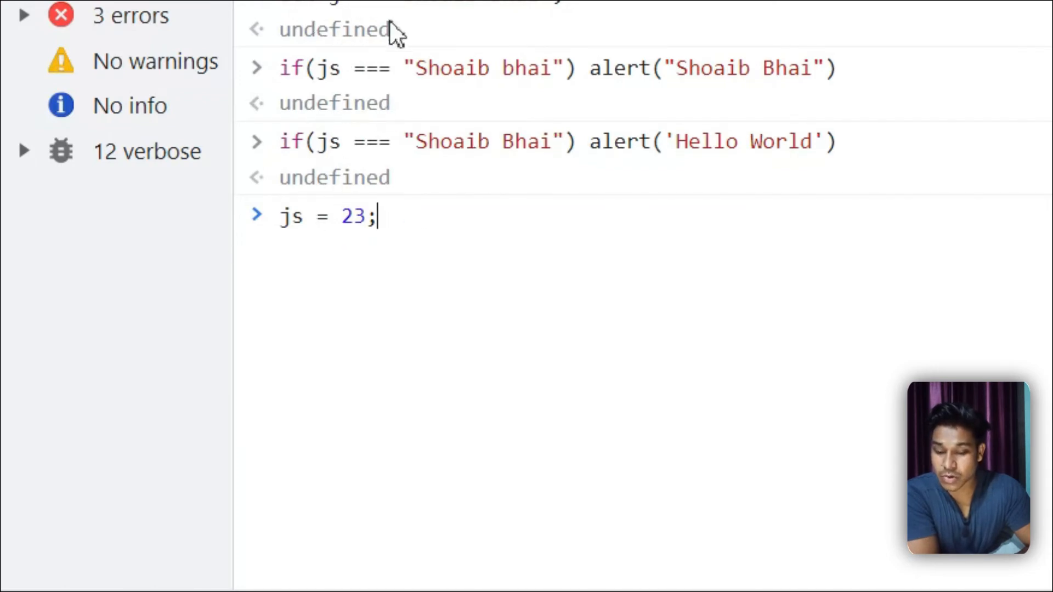
{"action": "mouse_move", "coordinate": [438, 237]}
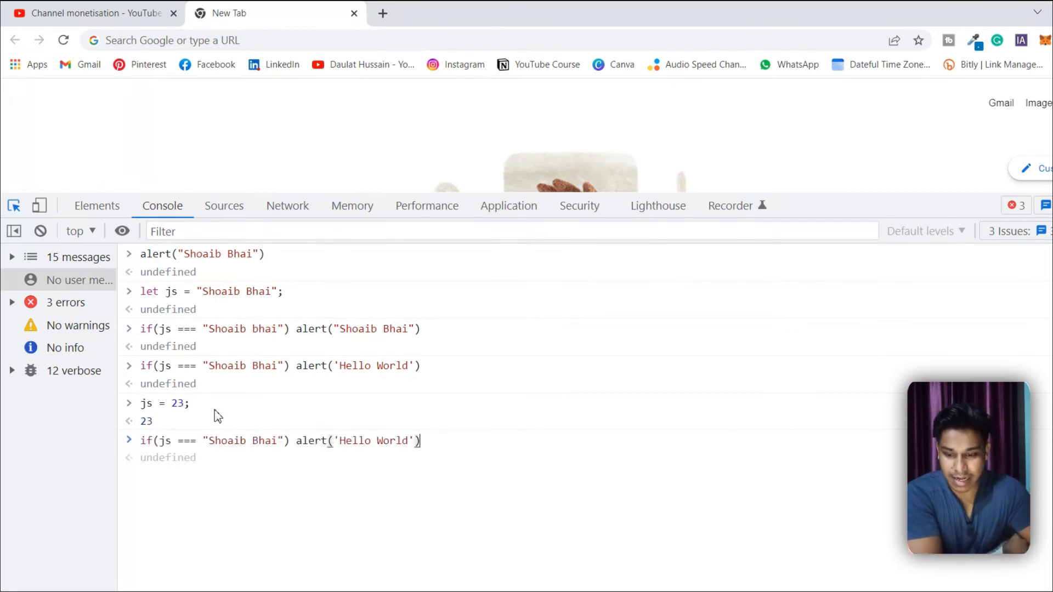
- Rerun the 'Shoaib Bhai' comparison, then compare js with 23 and dismiss the Hello World alert
{"action": "key", "text": "Return"}
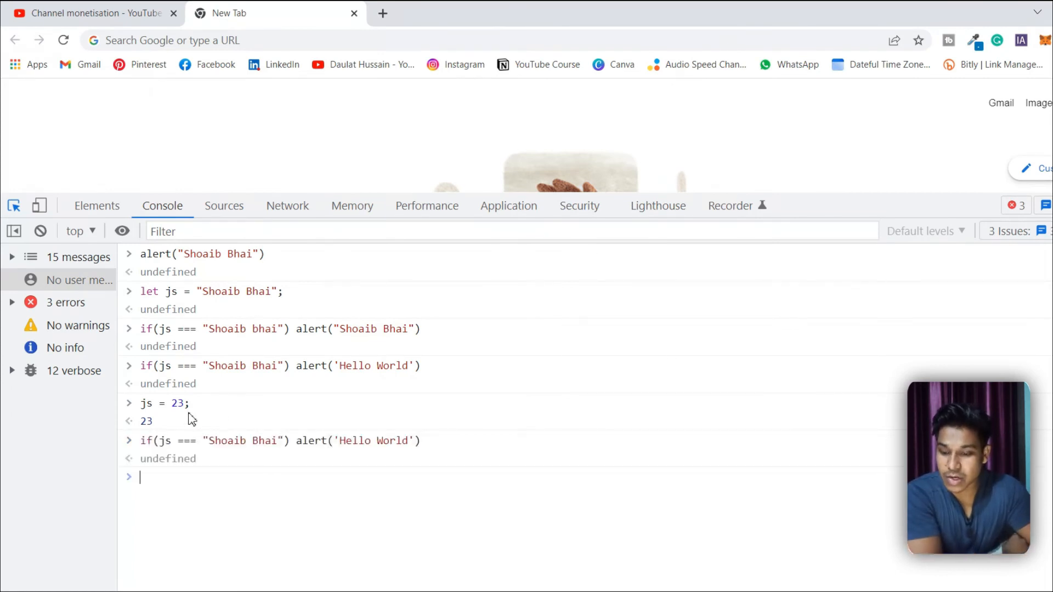
{"action": "mouse_move", "coordinate": [234, 434]}
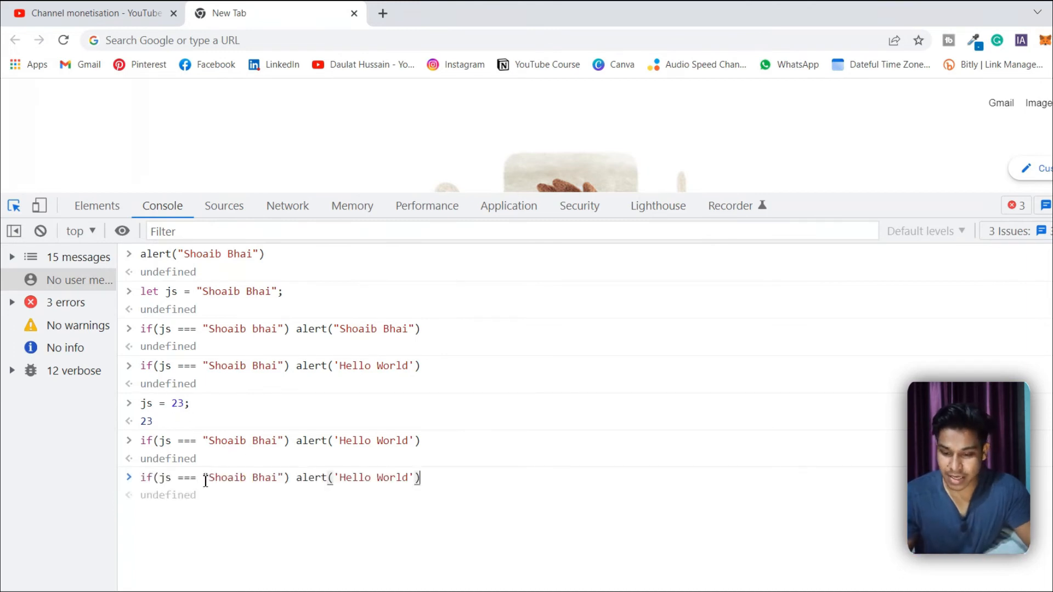
{"action": "double_click", "coordinate": [241, 477]}
{"action": "type", "text": "23"}
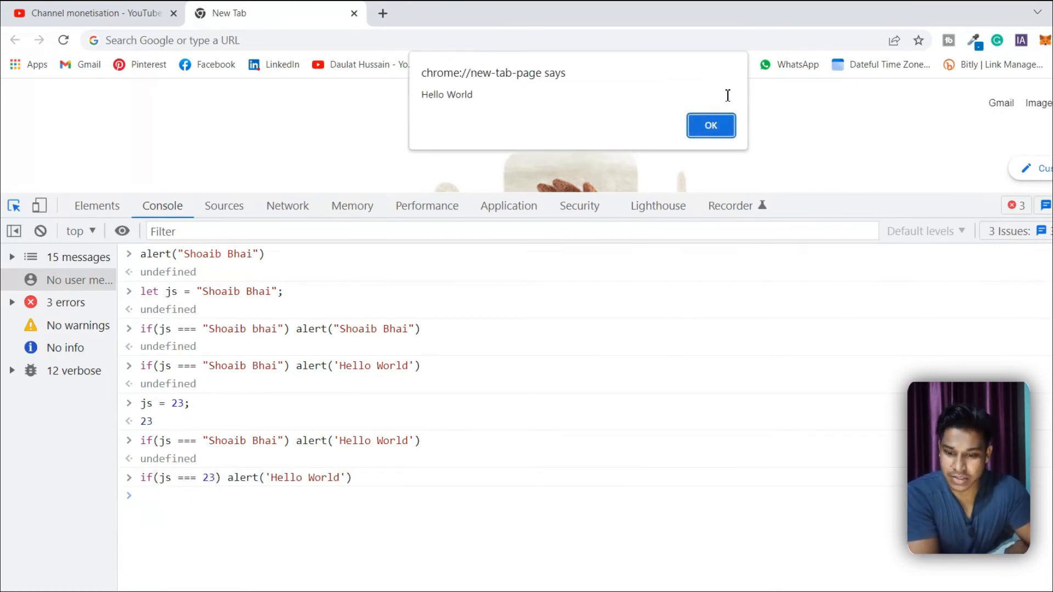
{"action": "left_click", "coordinate": [711, 125]}
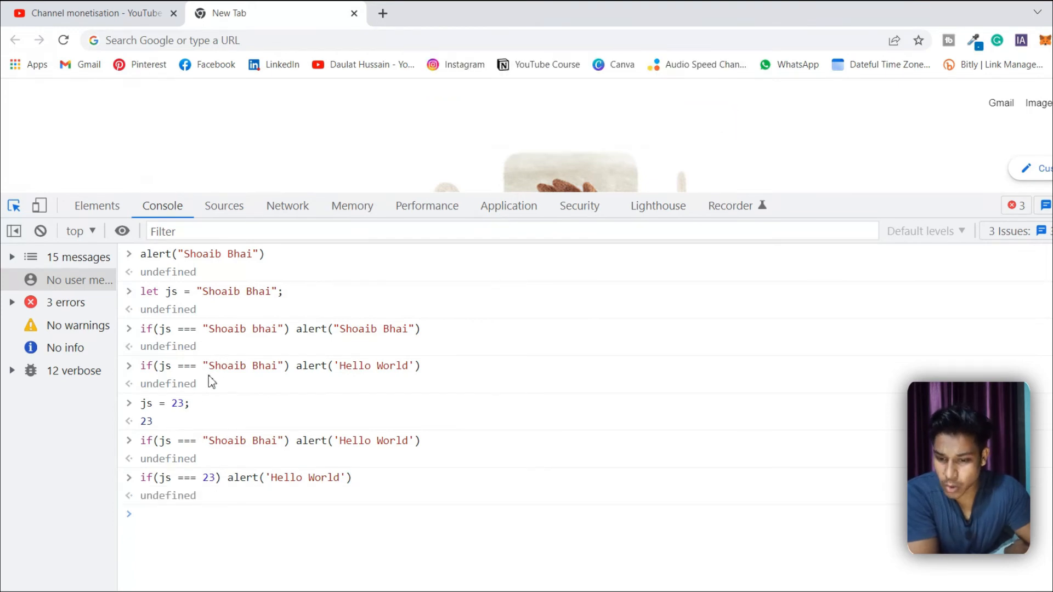
{"action": "mouse_move", "coordinate": [329, 468]}
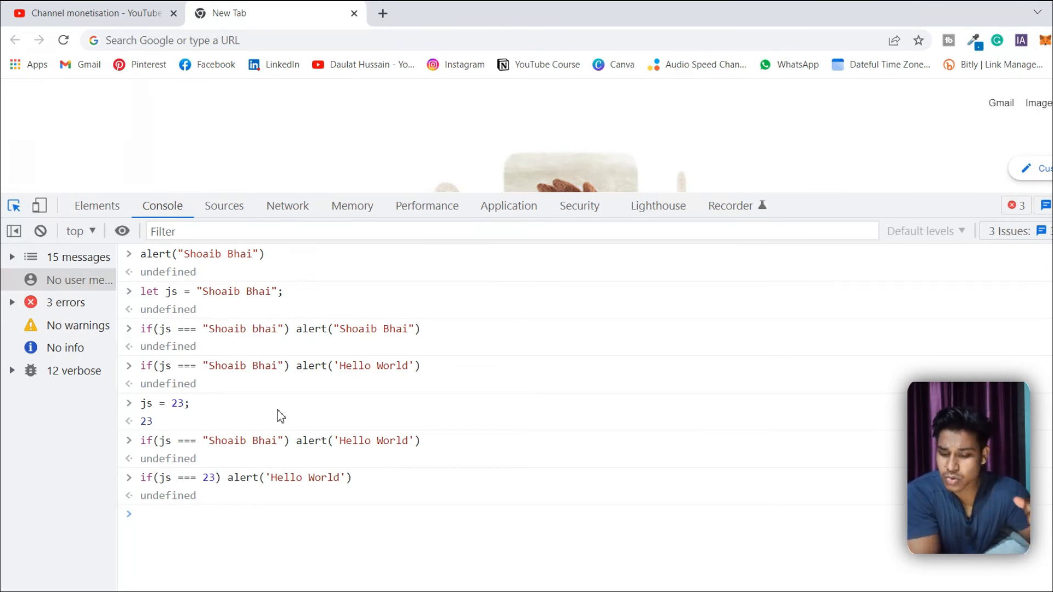
{"action": "mouse_move", "coordinate": [260, 511]}
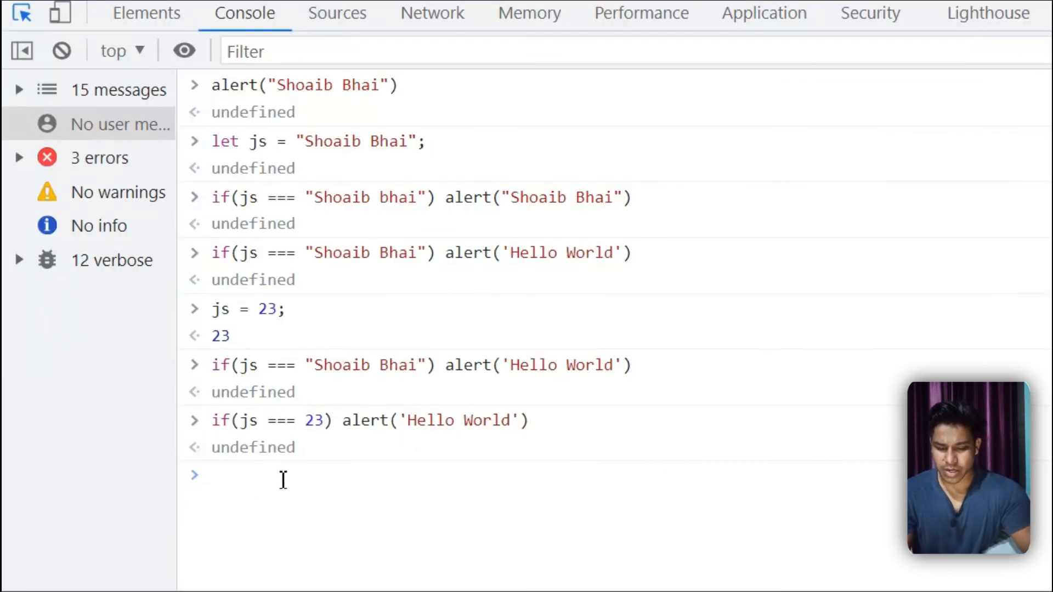
- Evaluate 45 + 20 and 45 / 5 in the Console, returning 65 and 9
{"action": "type", "text": "45 +"}
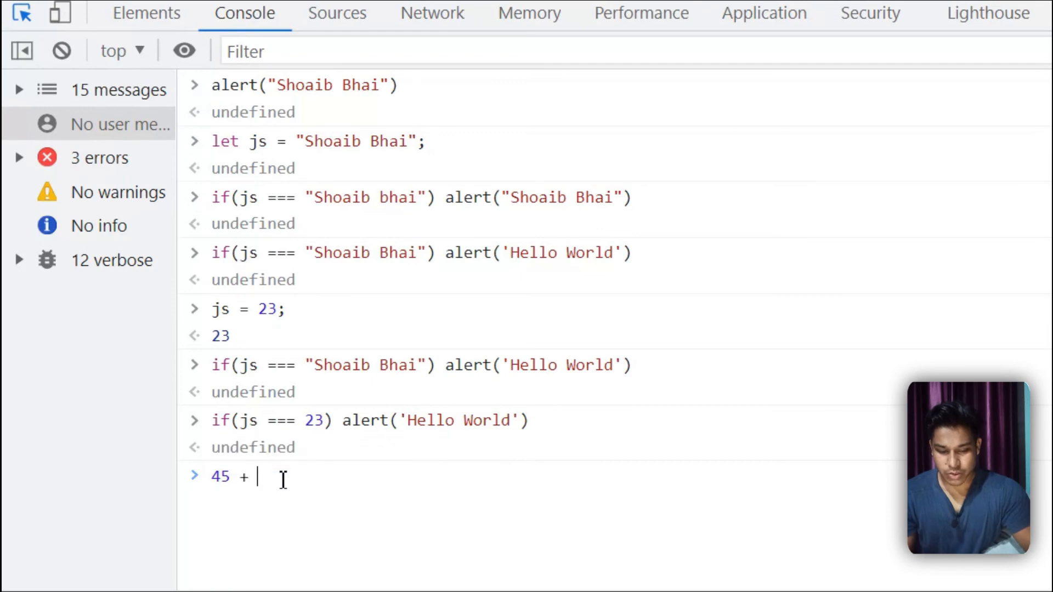
{"action": "key", "text": "Enter"}
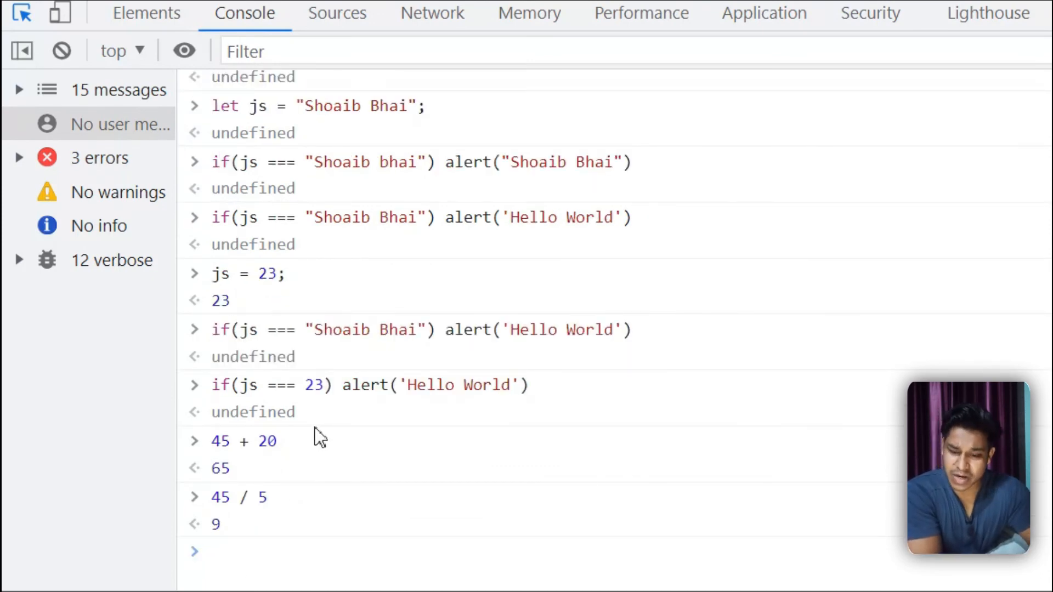
{"action": "scroll", "scroll_direction": "up", "scroll_amount": 3}
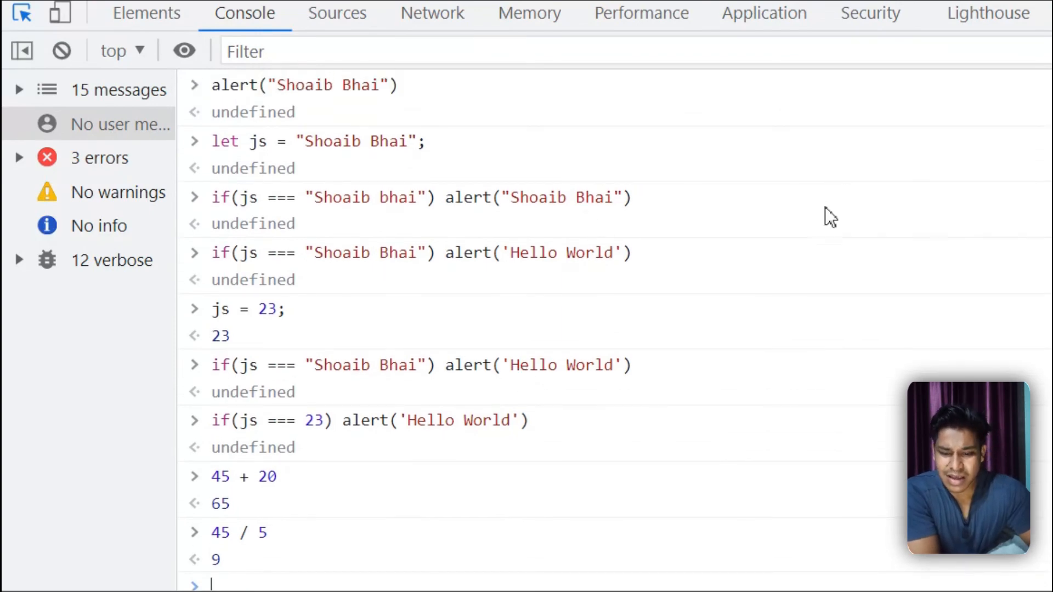
{"action": "mouse_move", "coordinate": [1047, 268]}
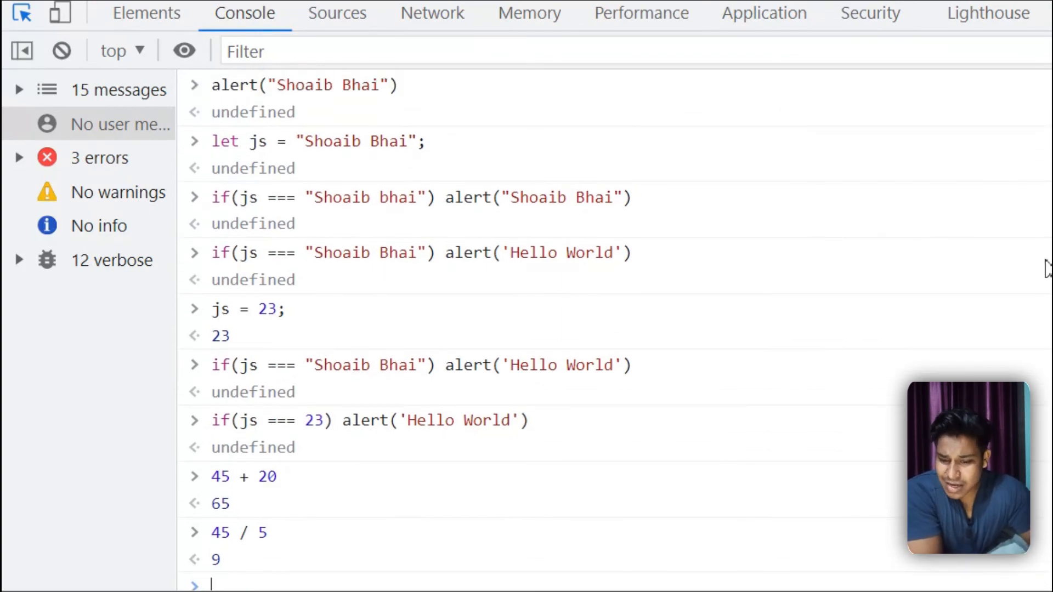
{"action": "mouse_move", "coordinate": [832, 260]}
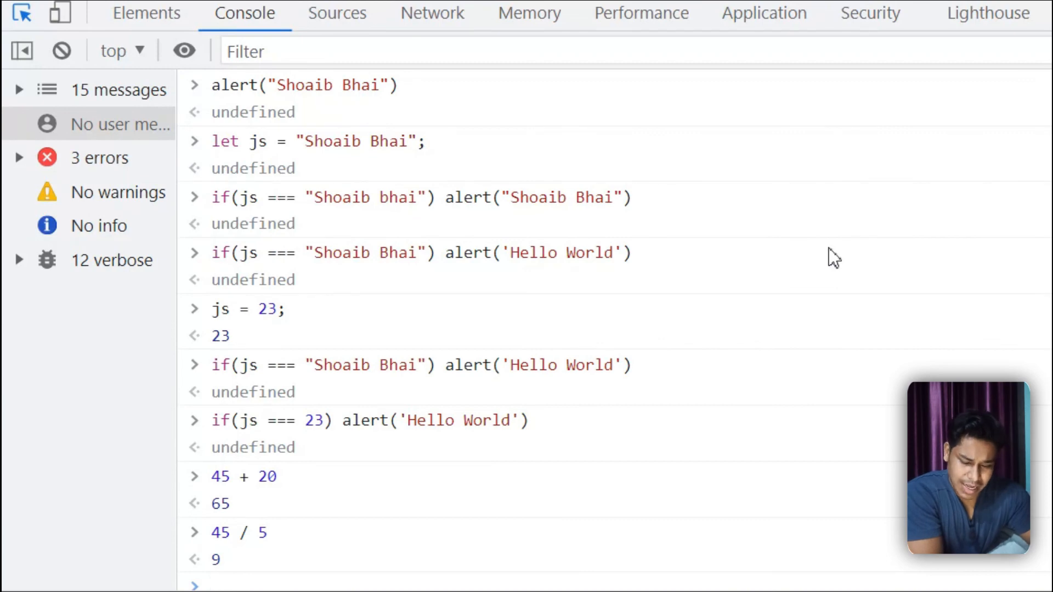